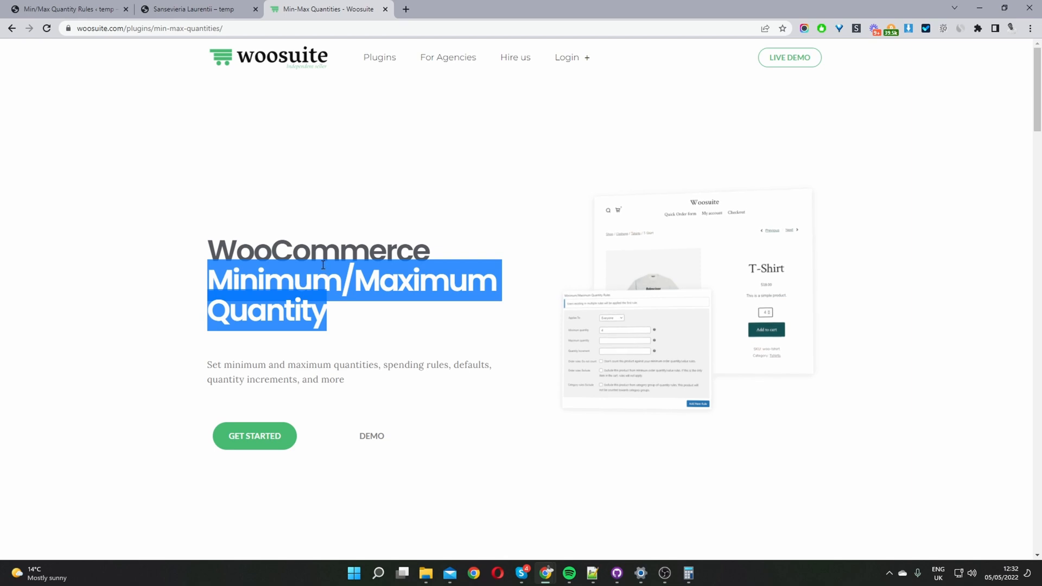
- Add 5 Sansevieria Laurentii to the cart from its 5–50 quantity dropdown
left_click(193, 10)
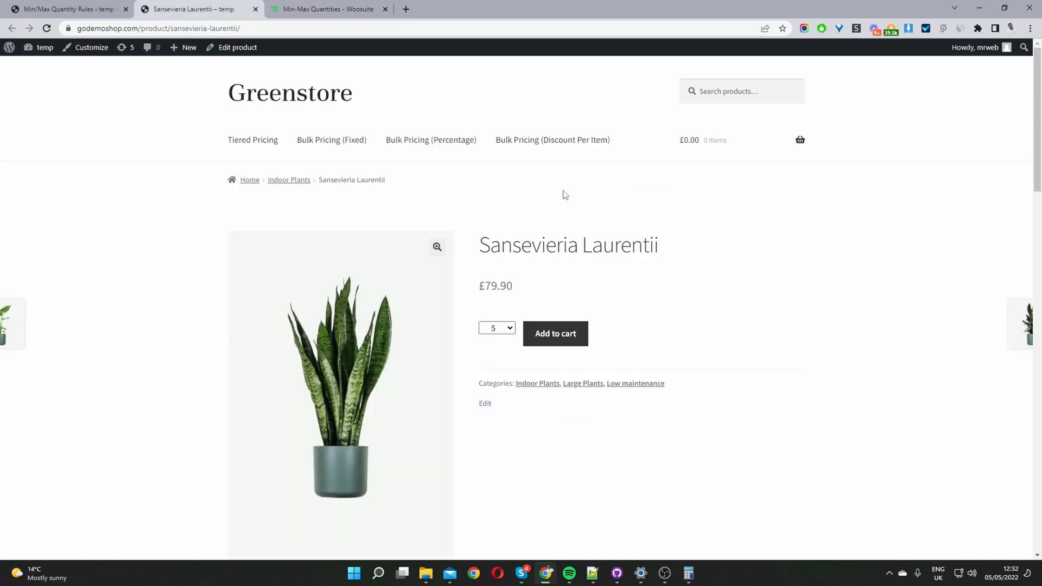
left_click(496, 328)
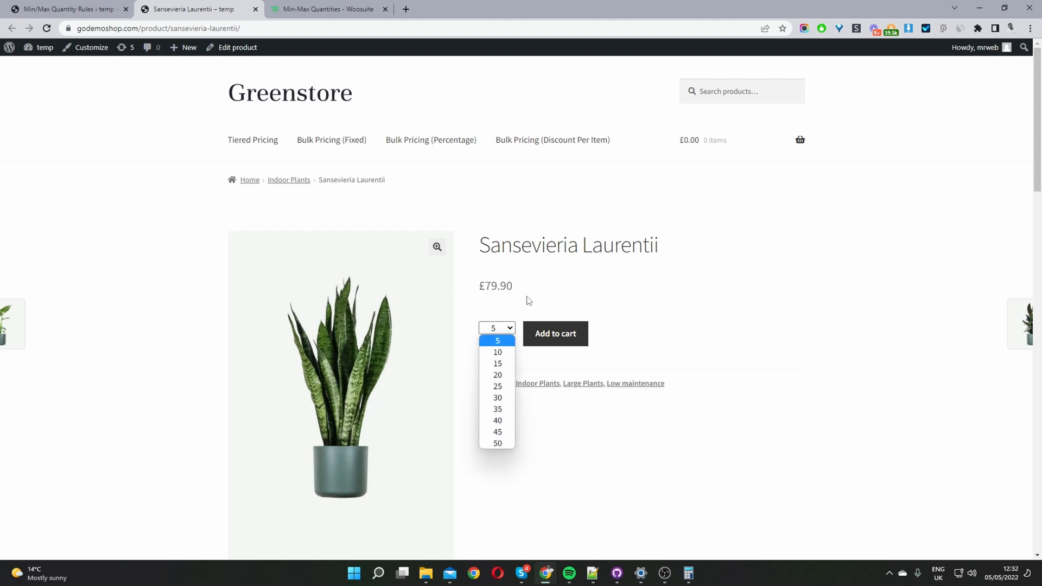
left_click(496, 328)
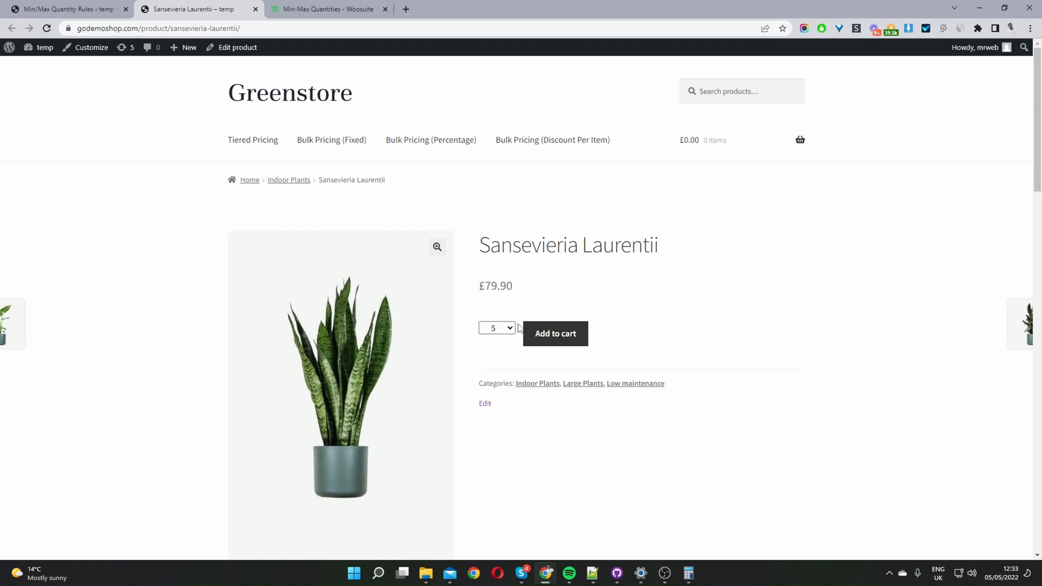
left_click(554, 333)
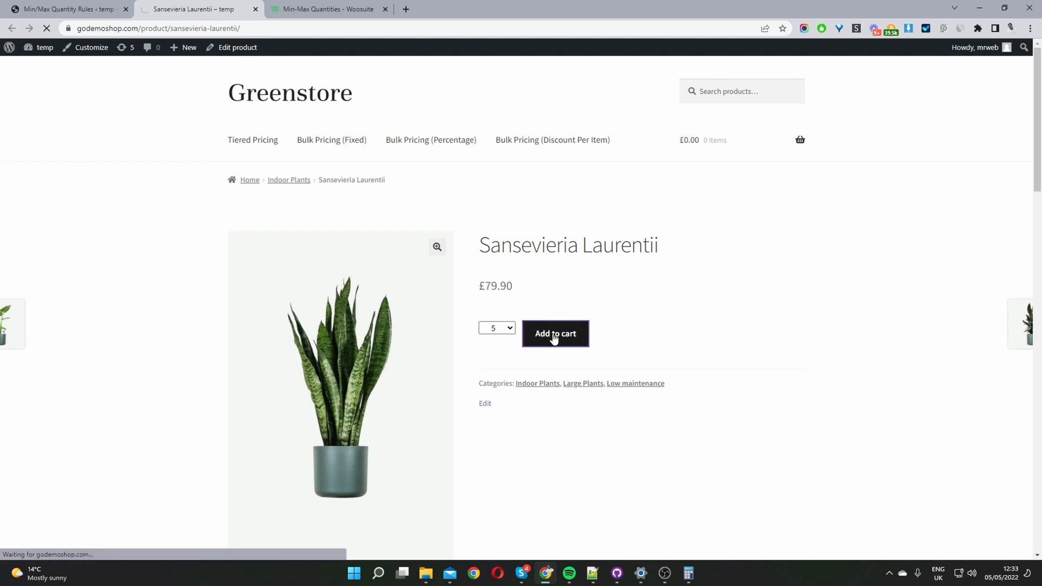
- View the cart and update quantity to 3, triggering the minimum-of-5 error
left_click(554, 333)
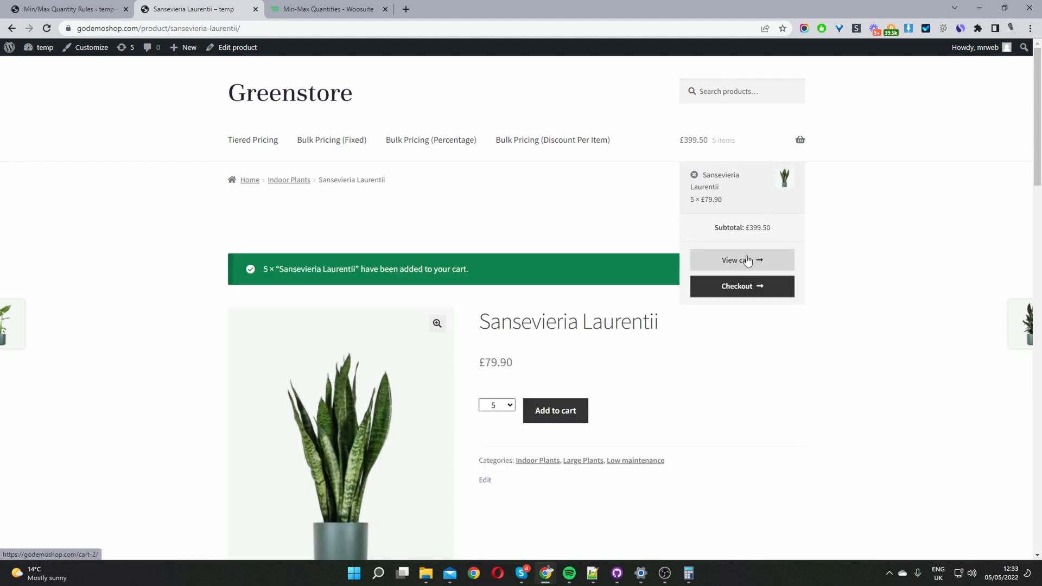
left_click(741, 260)
type("3")
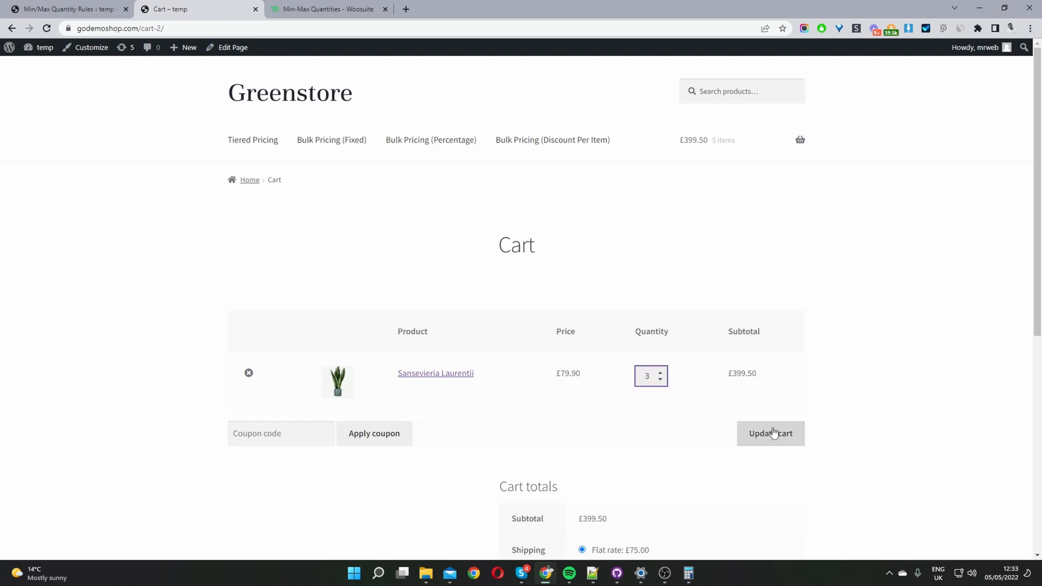
left_click(770, 433)
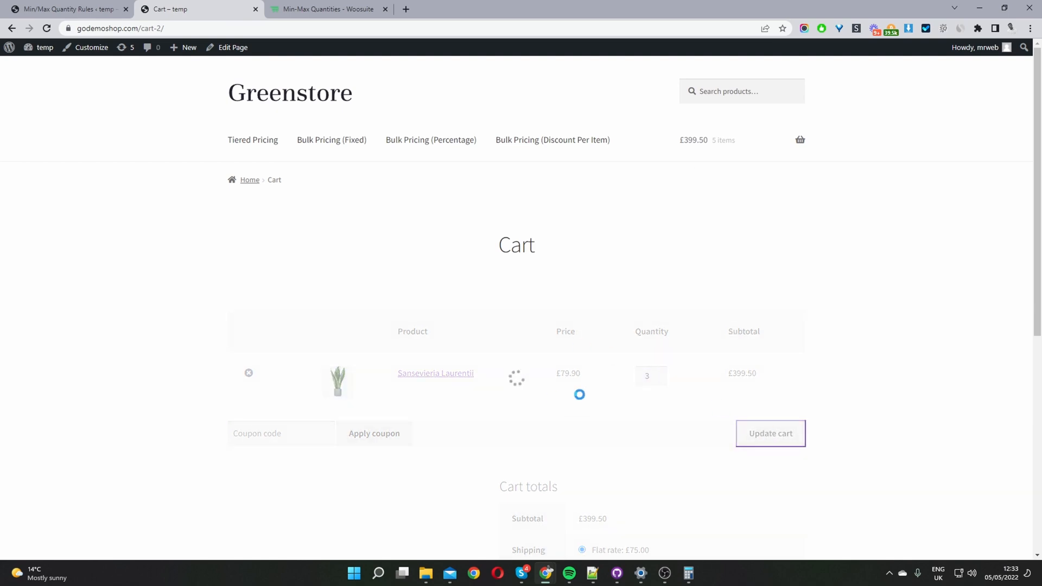
left_click(771, 433)
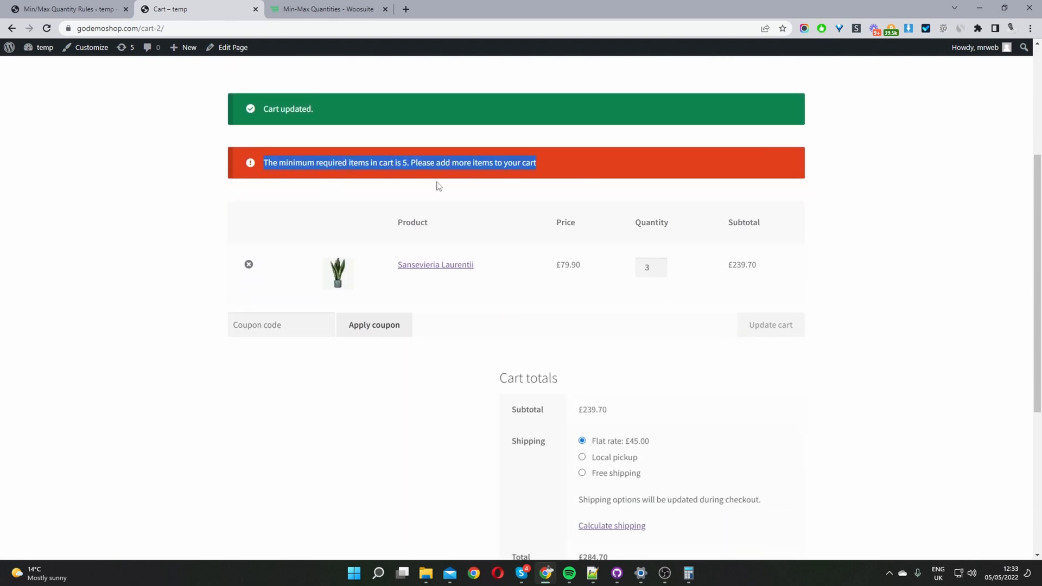
mouse_move(486, 181)
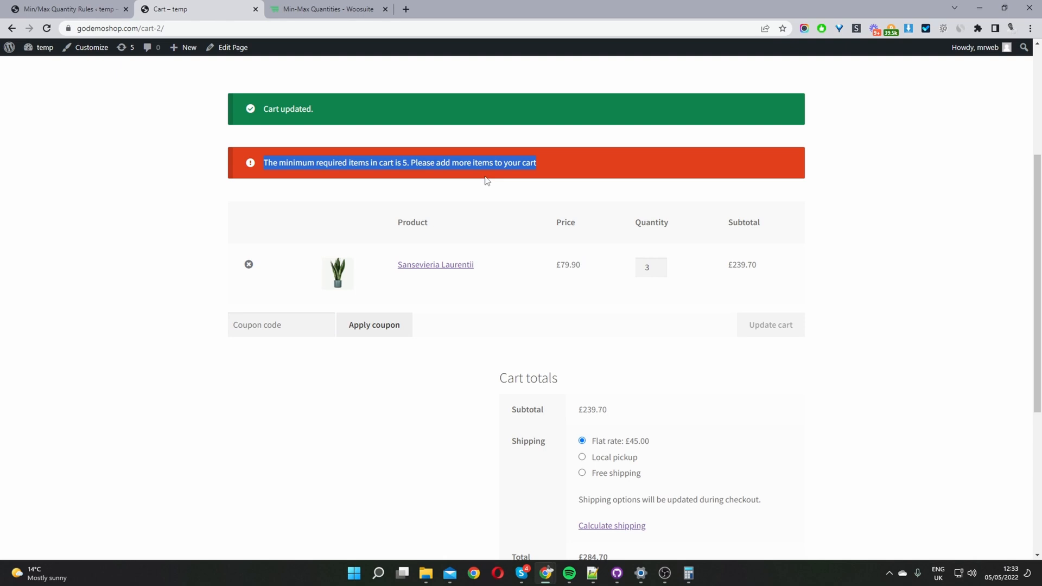
mouse_move(609, 258)
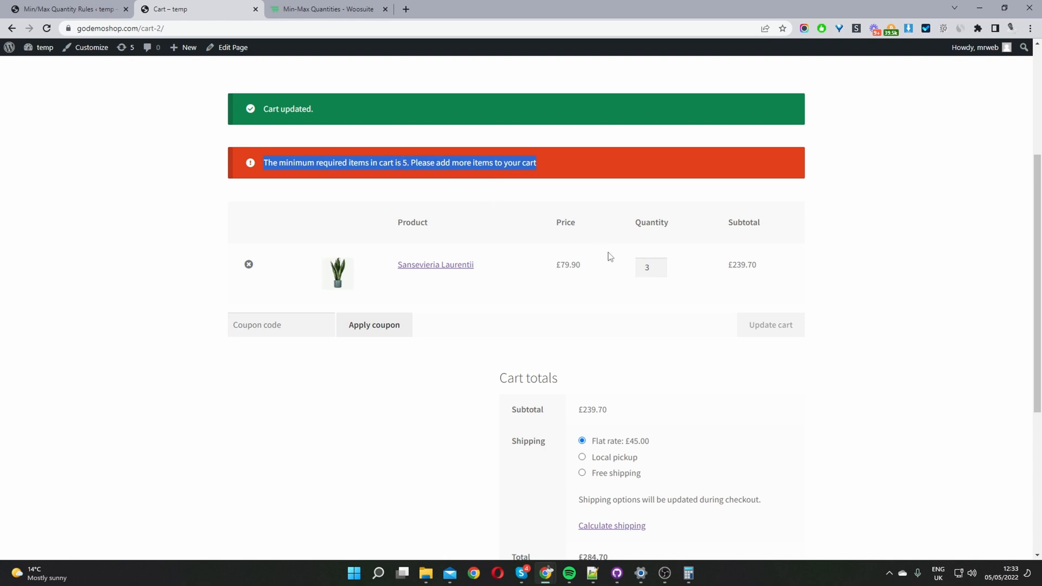
mouse_move(685, 290)
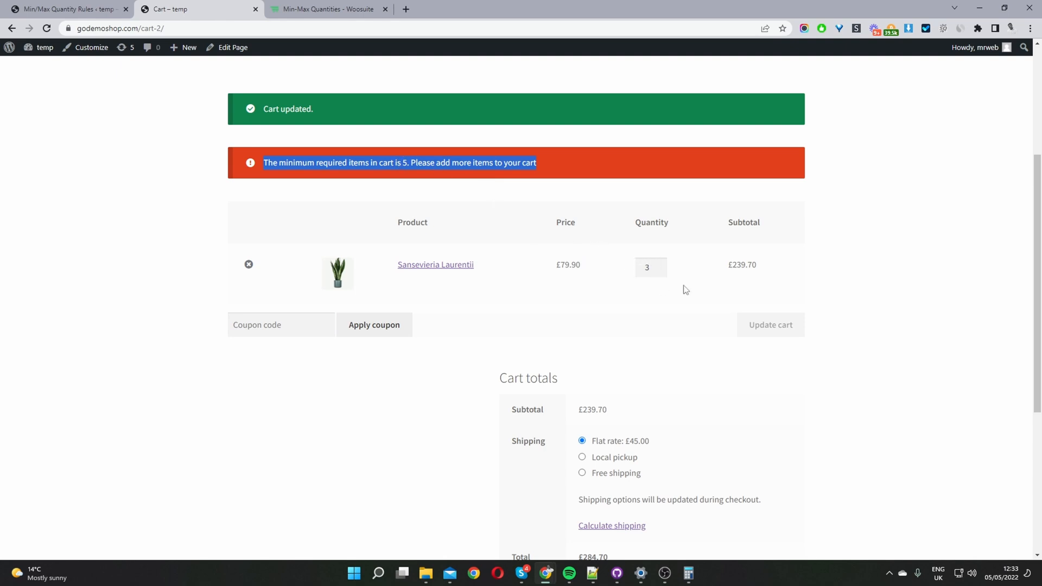
mouse_move(463, 161)
type("5")
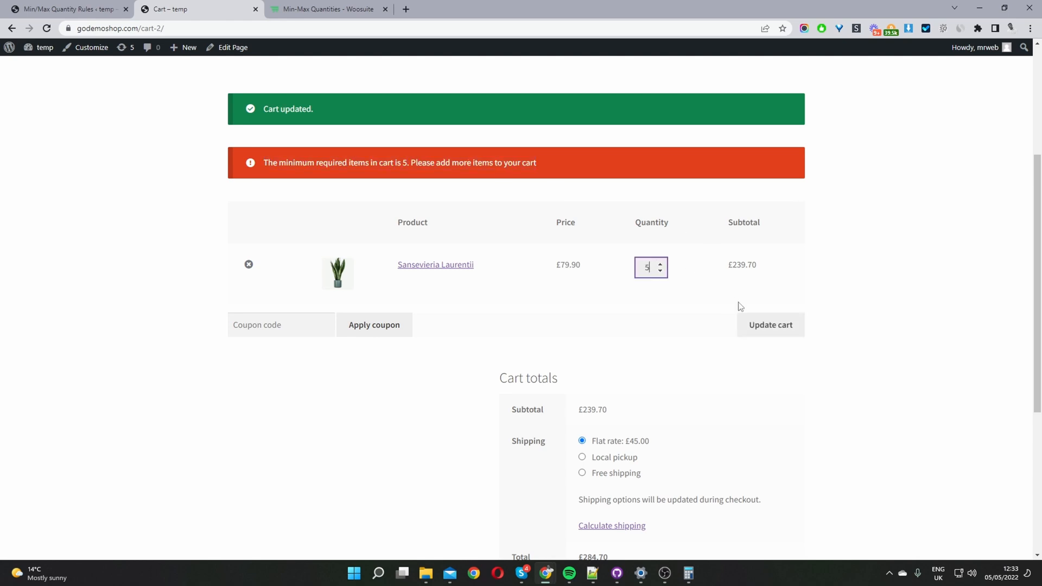
- Update the cart back to quantity 5, subtotal £399.50
left_click(771, 325)
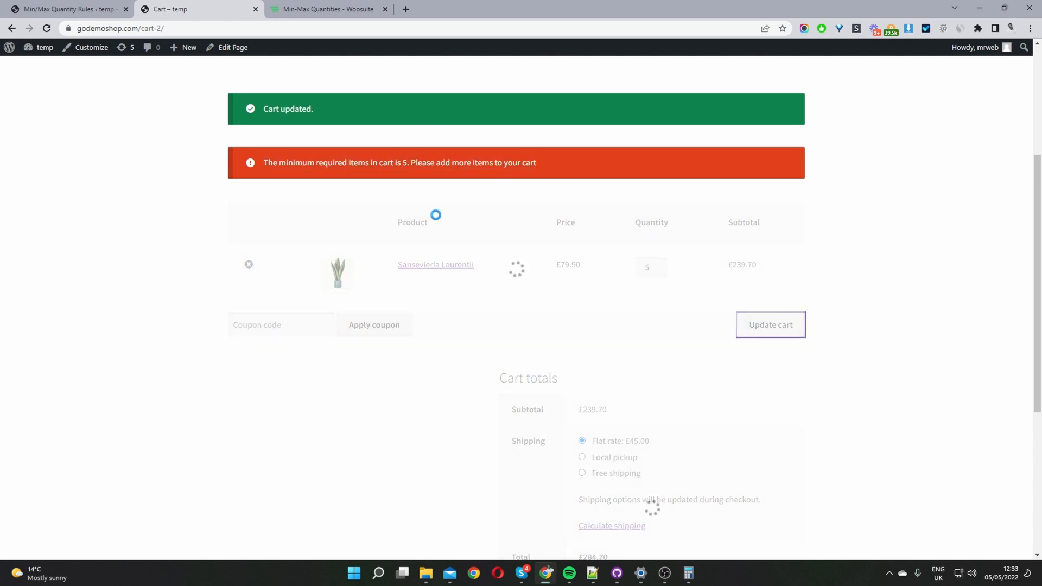
left_click(768, 325)
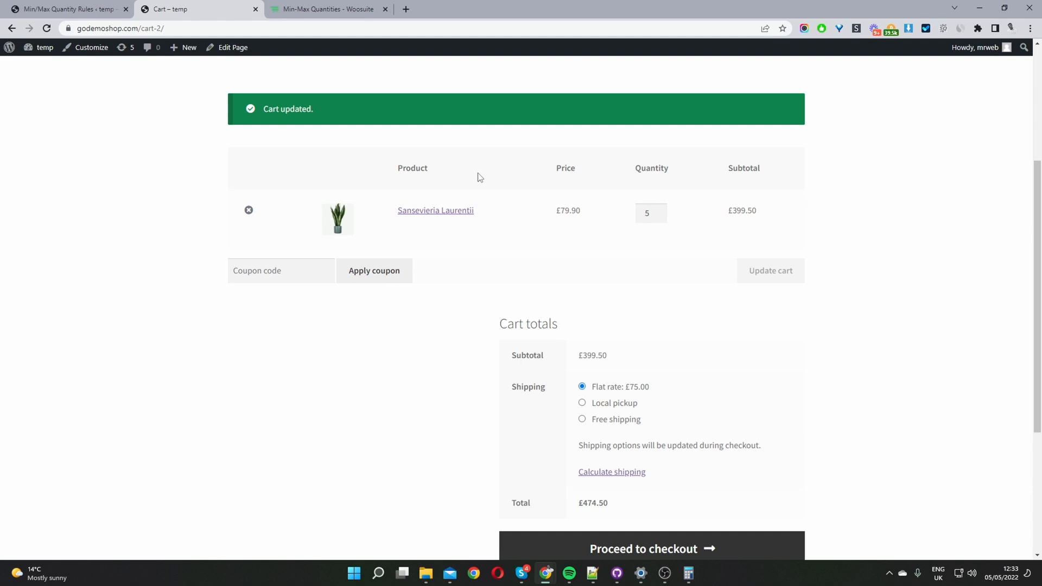
- Show the global rule's Applies To choices: Everyone, Guests, Specific Roles
left_click(63, 9)
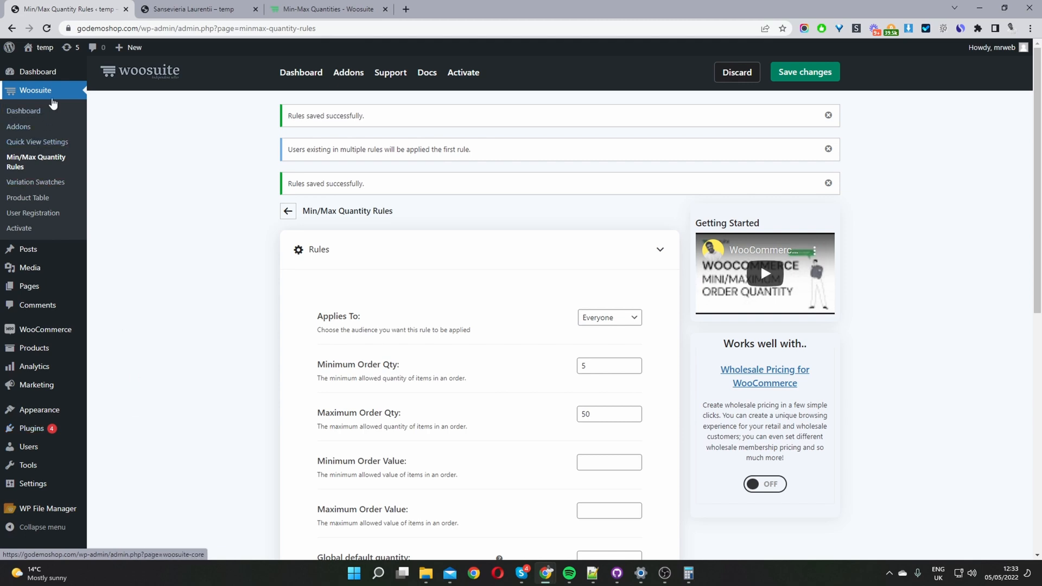
mouse_move(35, 161)
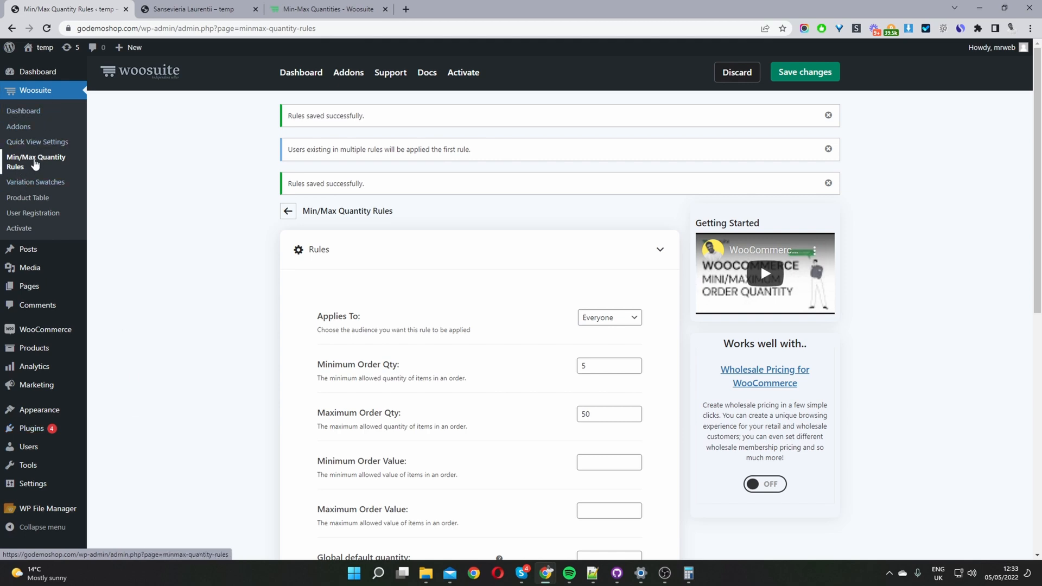
mouse_move(510, 352)
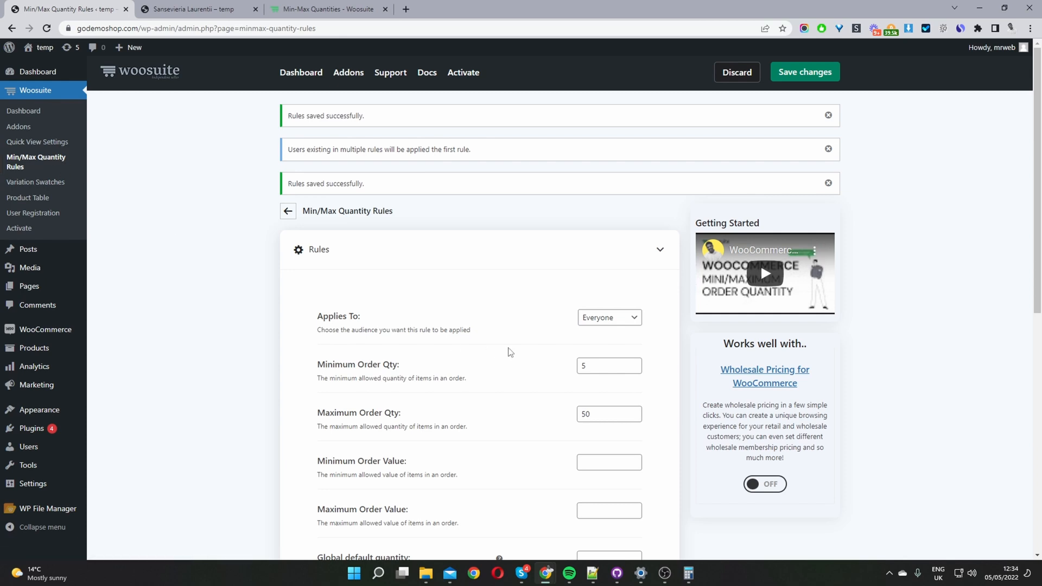
scroll("down", 3)
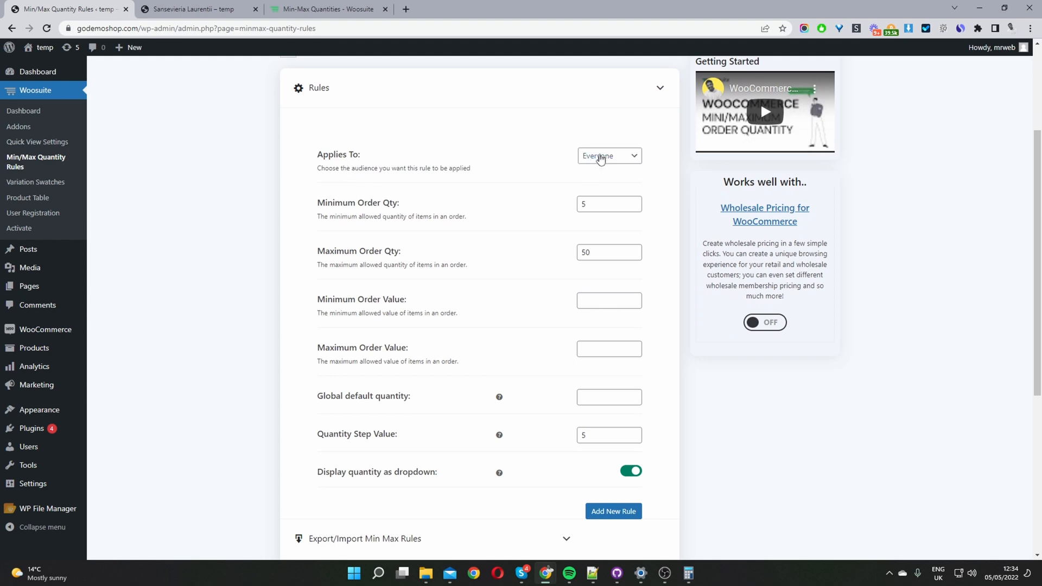
mouse_move(606, 160)
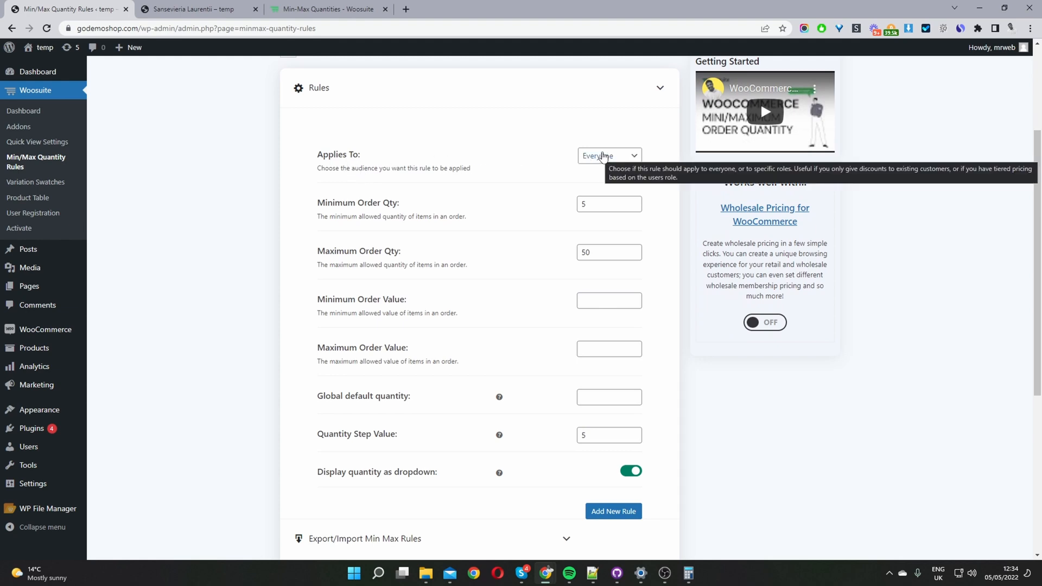
left_click(607, 156)
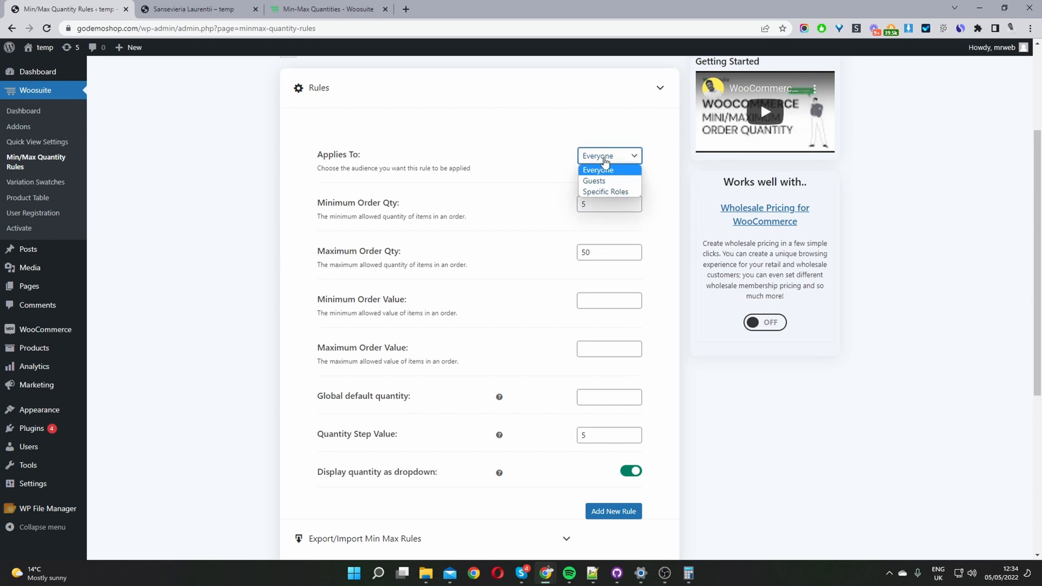
mouse_move(594, 181)
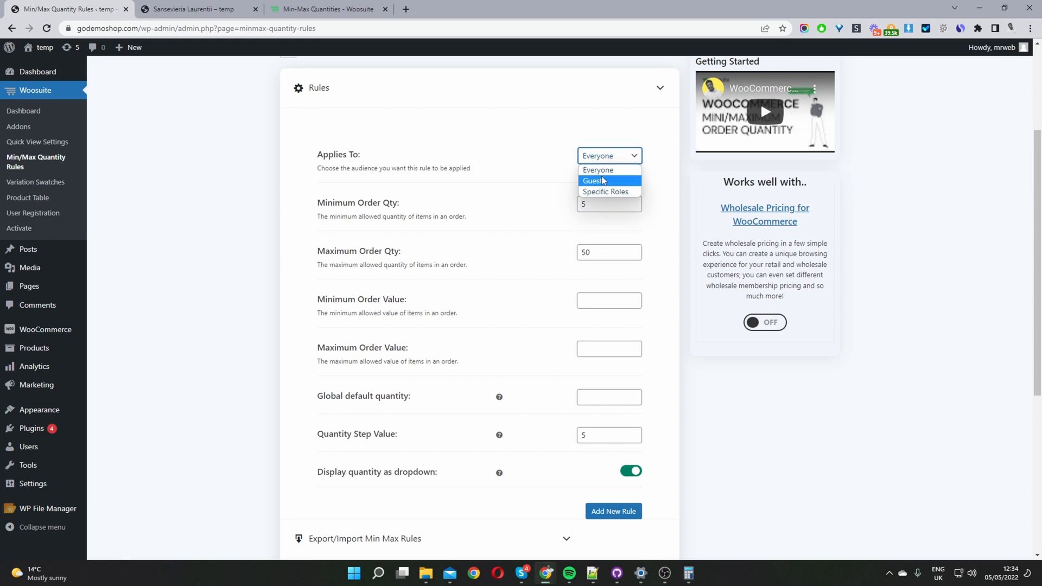
mouse_move(604, 191)
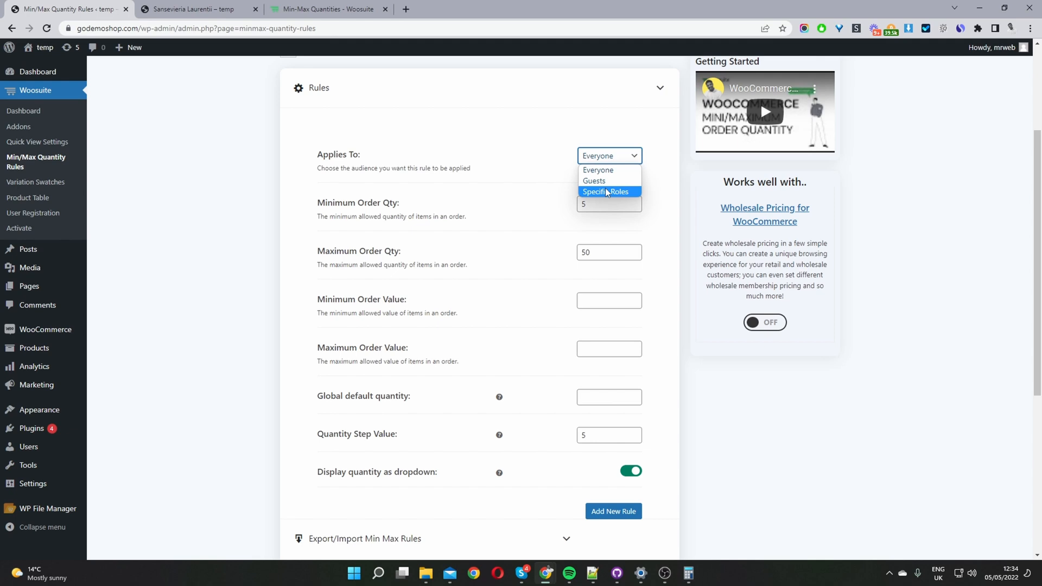
mouse_move(610, 144)
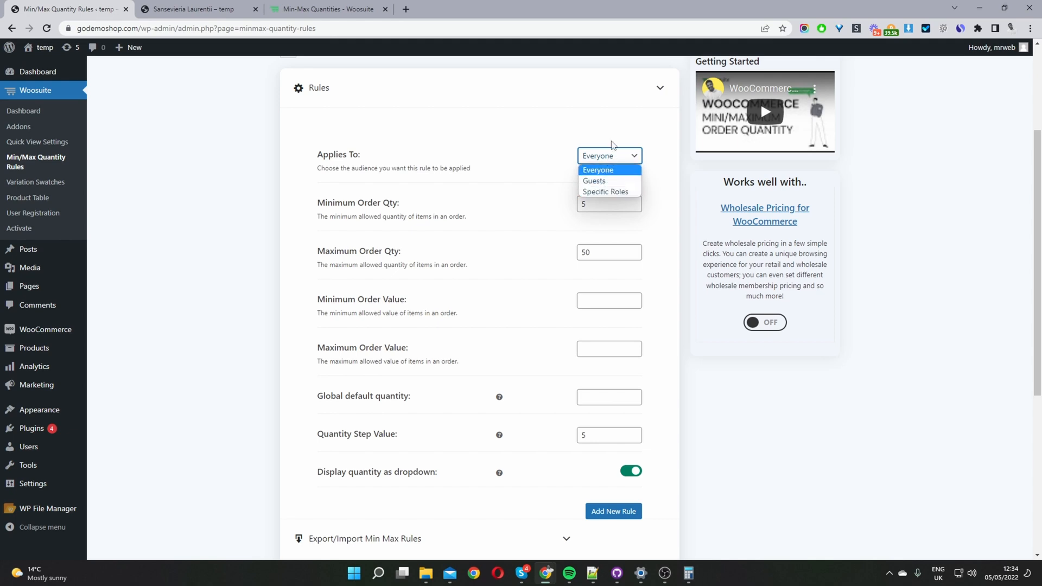
left_click(597, 169)
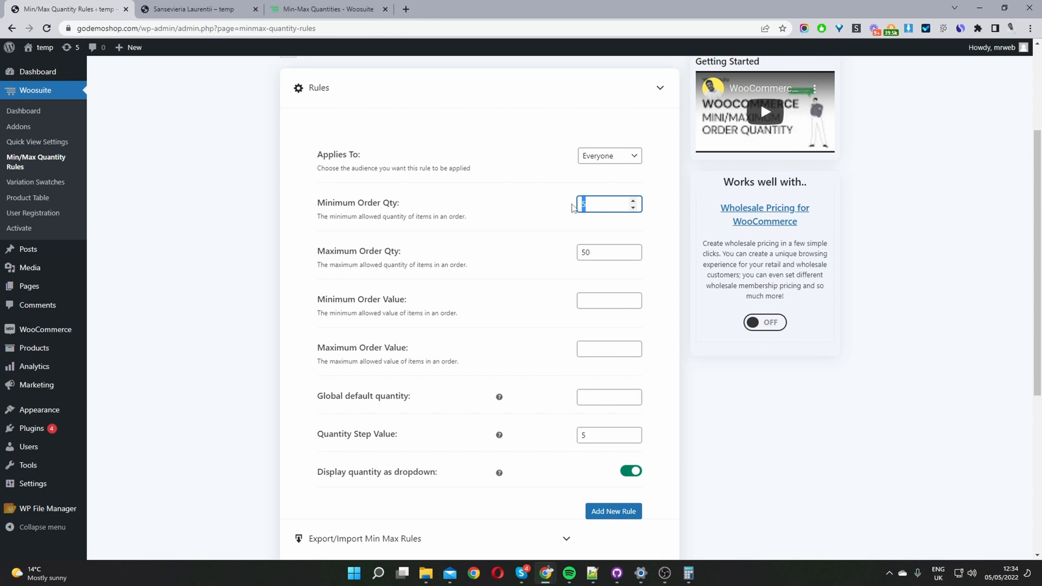
mouse_move(381, 238)
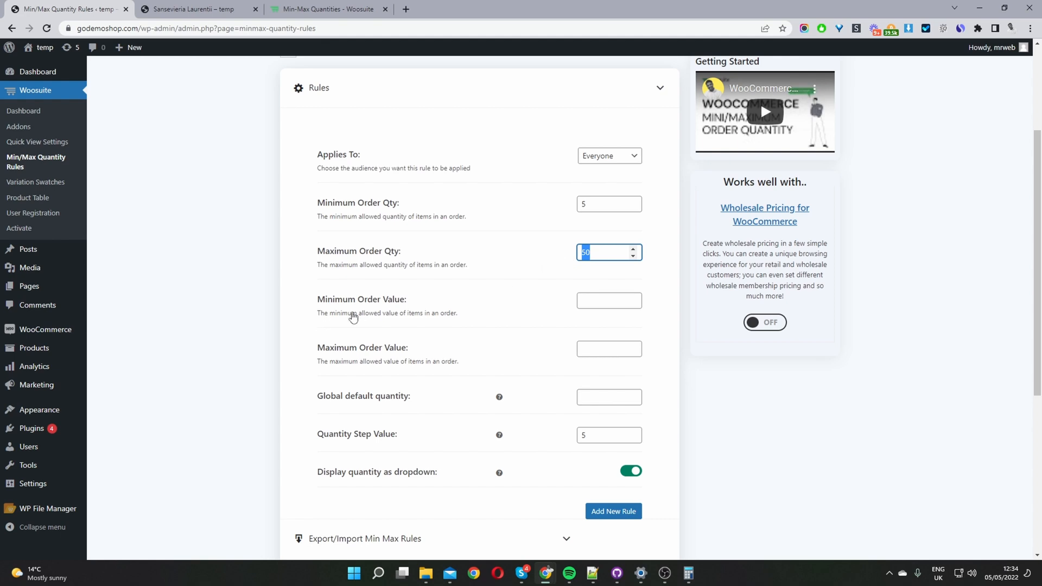
left_click(607, 300)
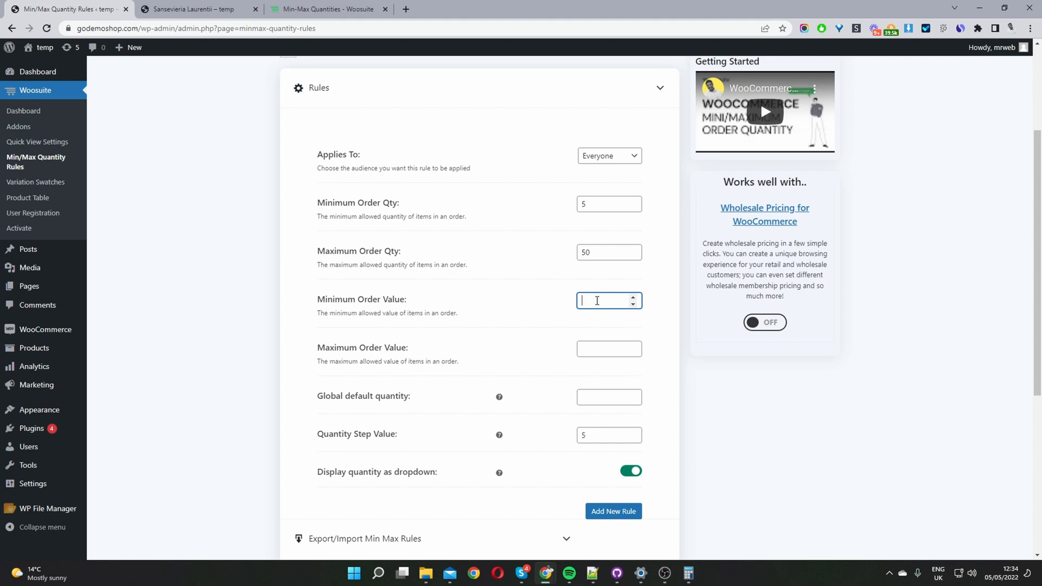
type("250")
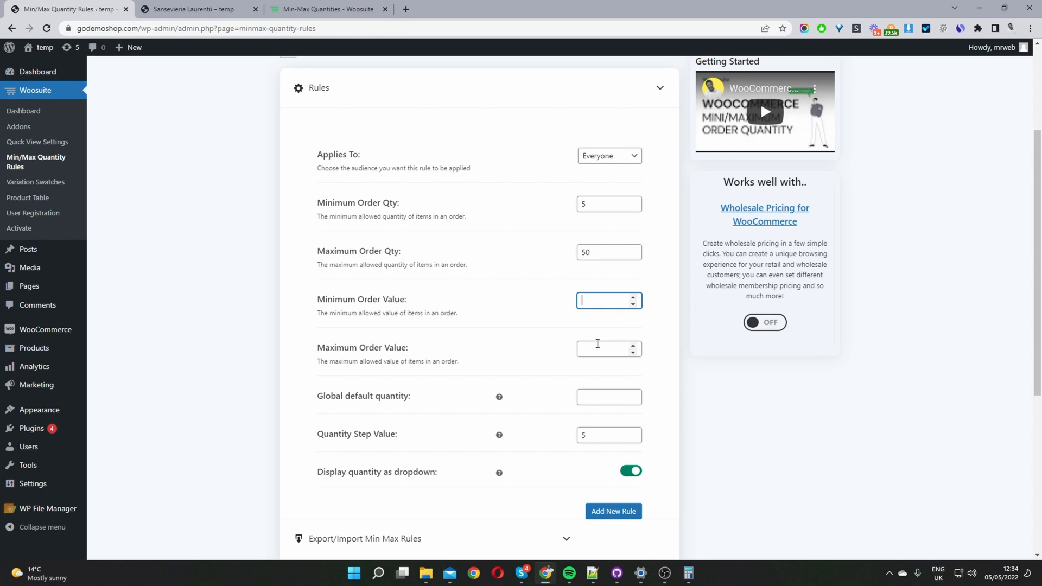
mouse_move(332, 459)
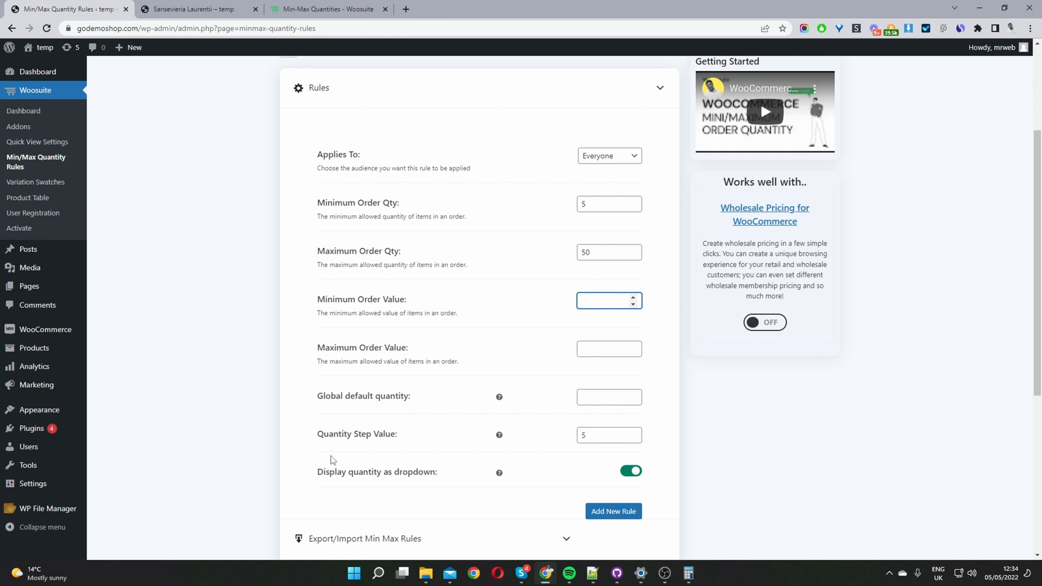
mouse_move(403, 396)
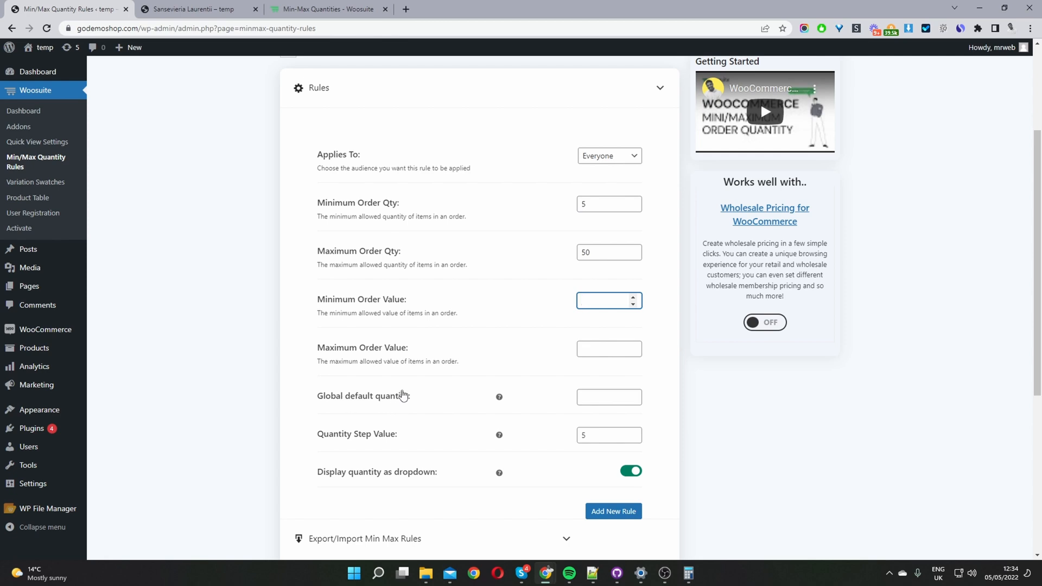
left_click(608, 397)
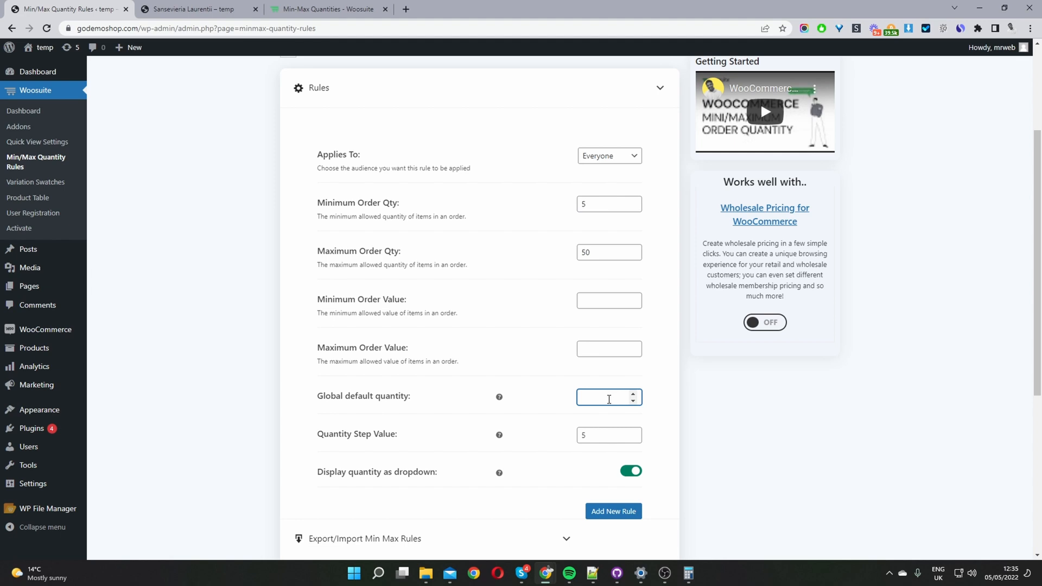
mouse_move(531, 211)
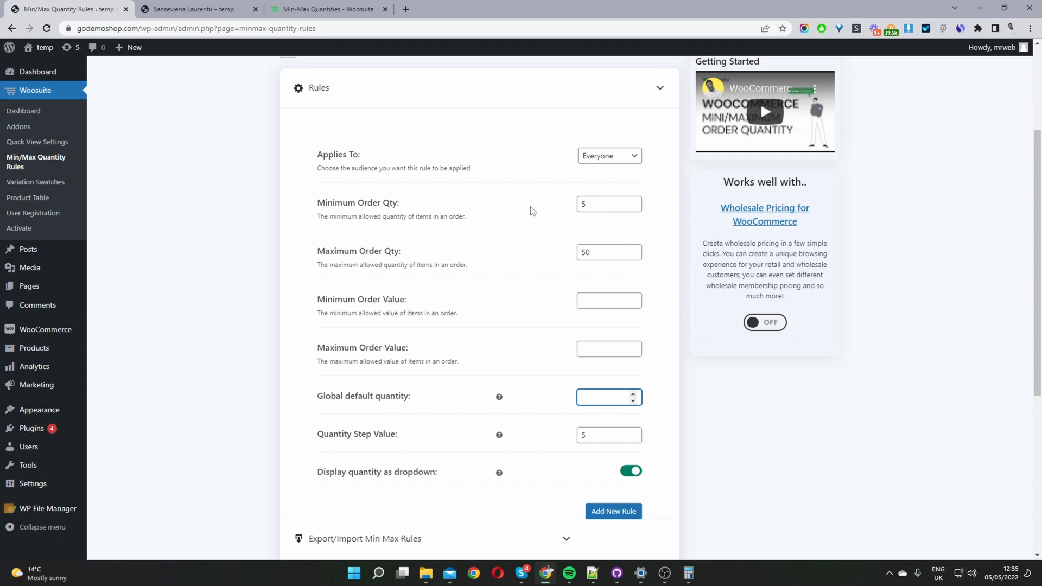
mouse_move(609, 413)
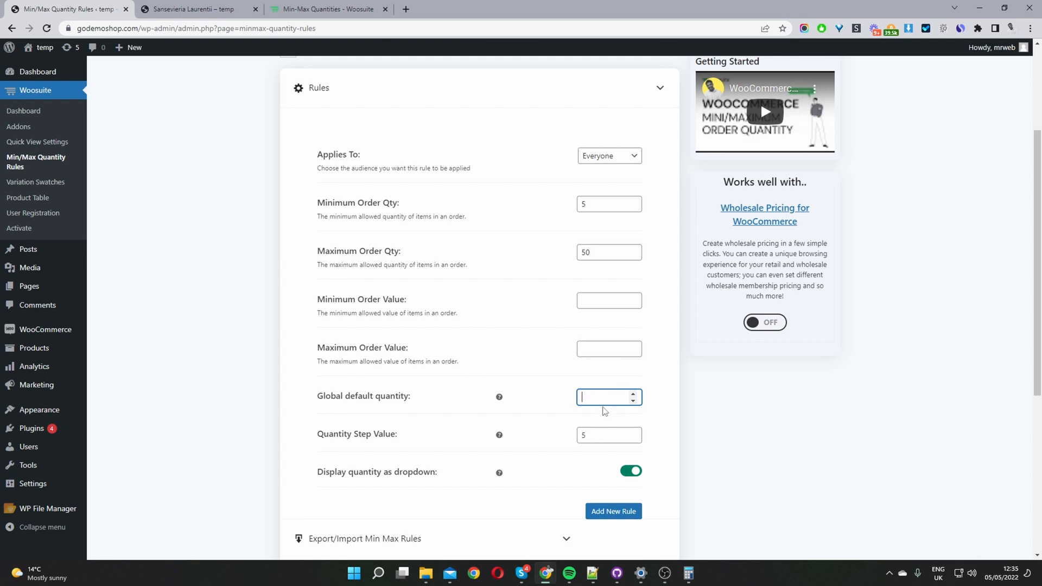
mouse_move(392, 404)
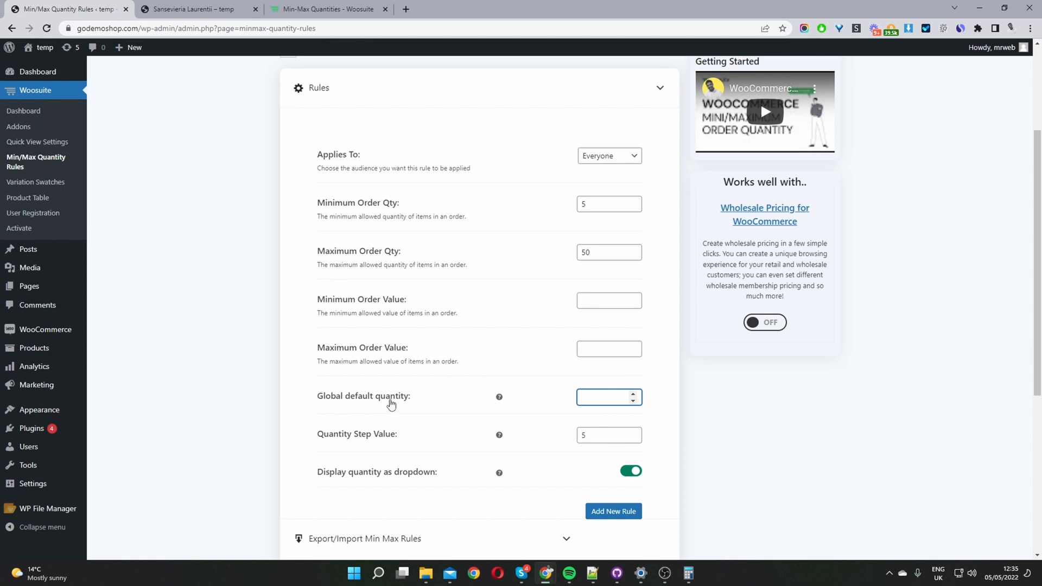
mouse_move(460, 439)
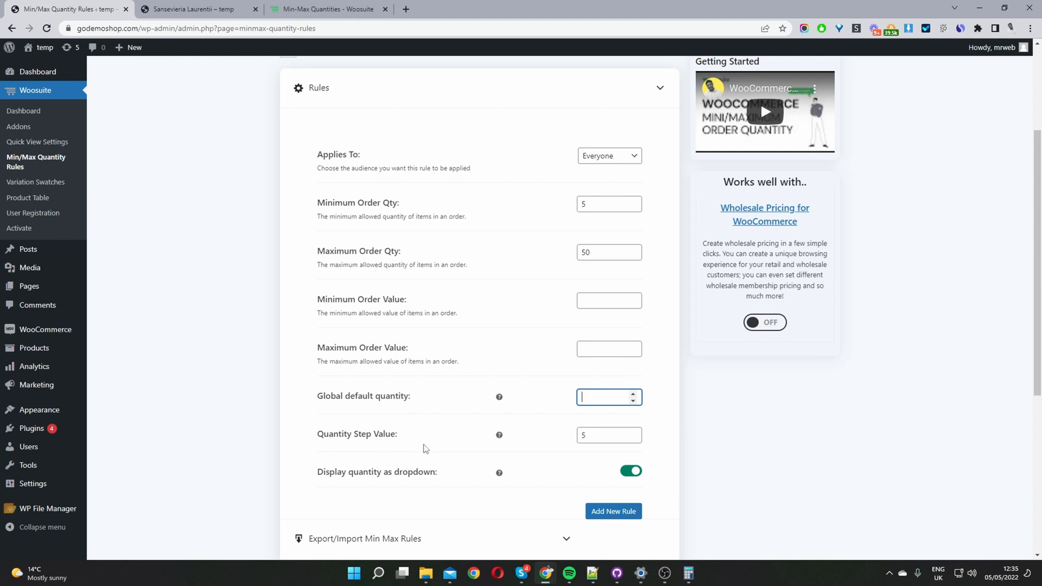
mouse_move(443, 446)
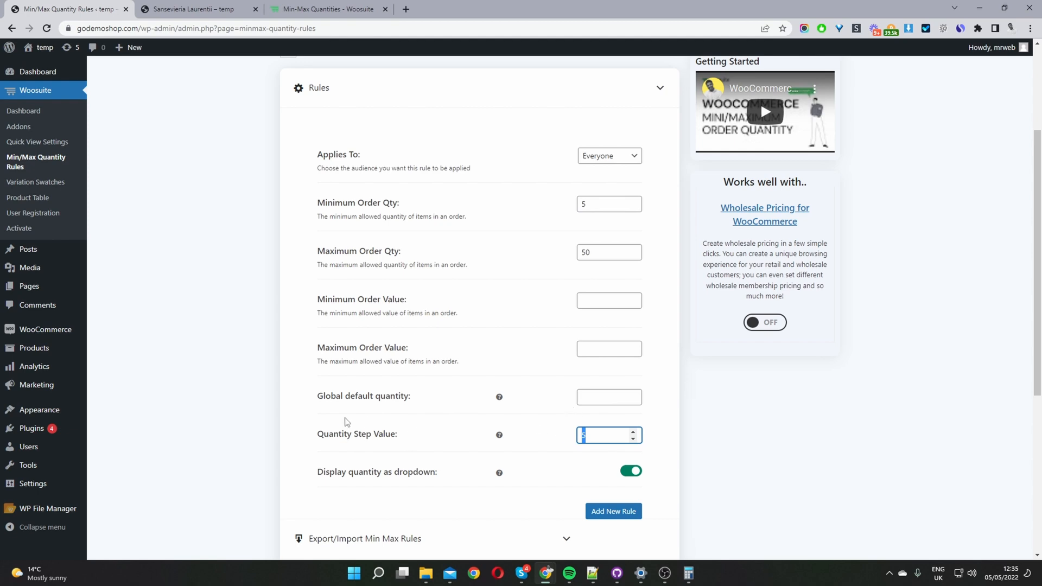
mouse_move(354, 481)
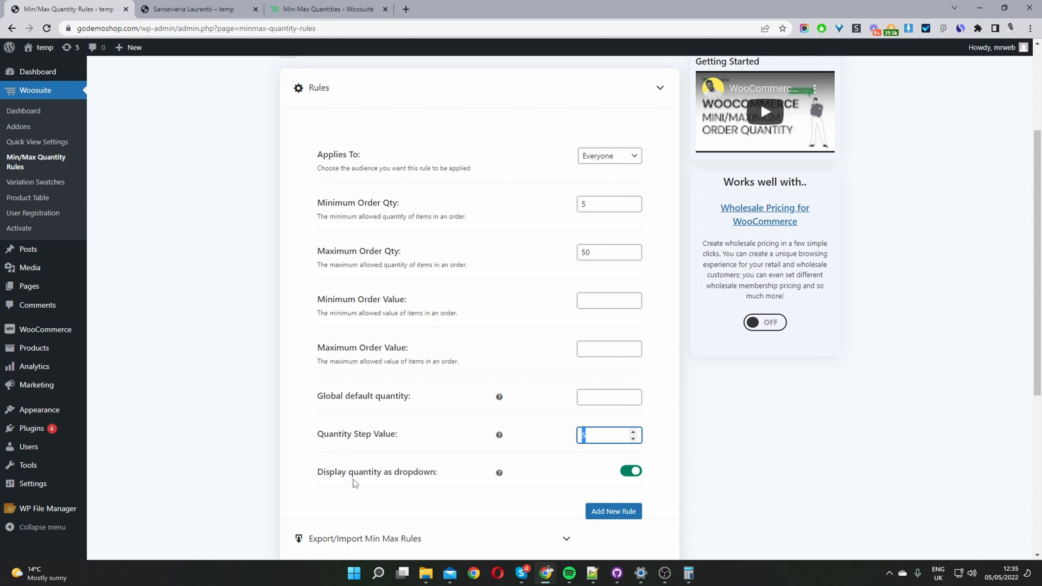
mouse_move(398, 488)
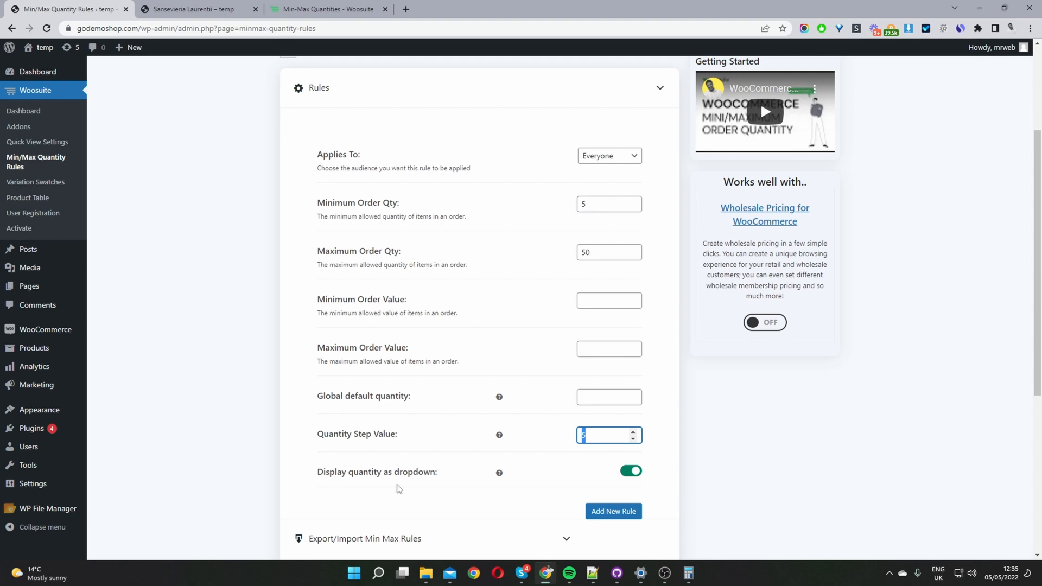
mouse_move(636, 472)
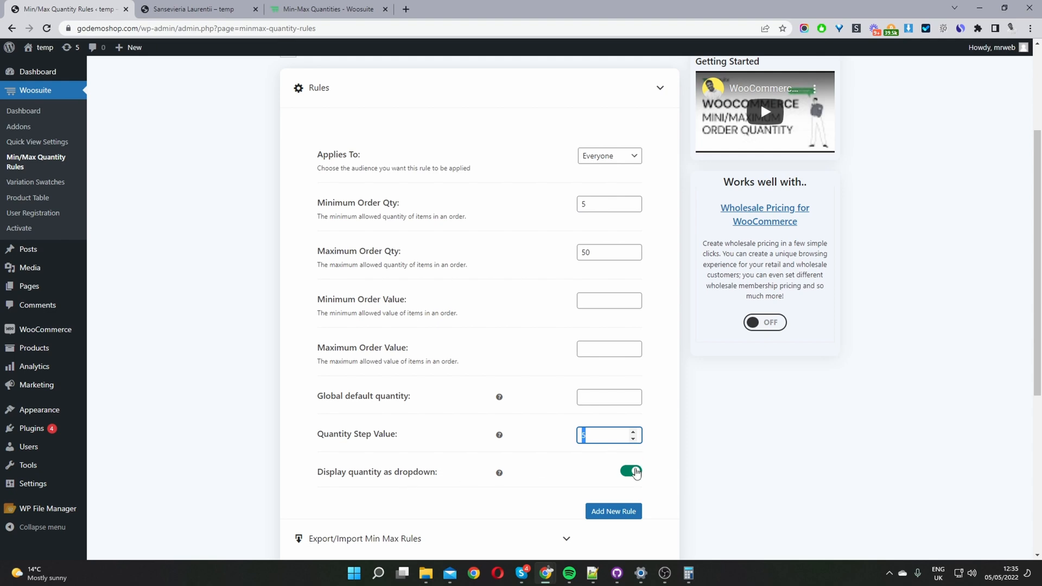
mouse_move(399, 176)
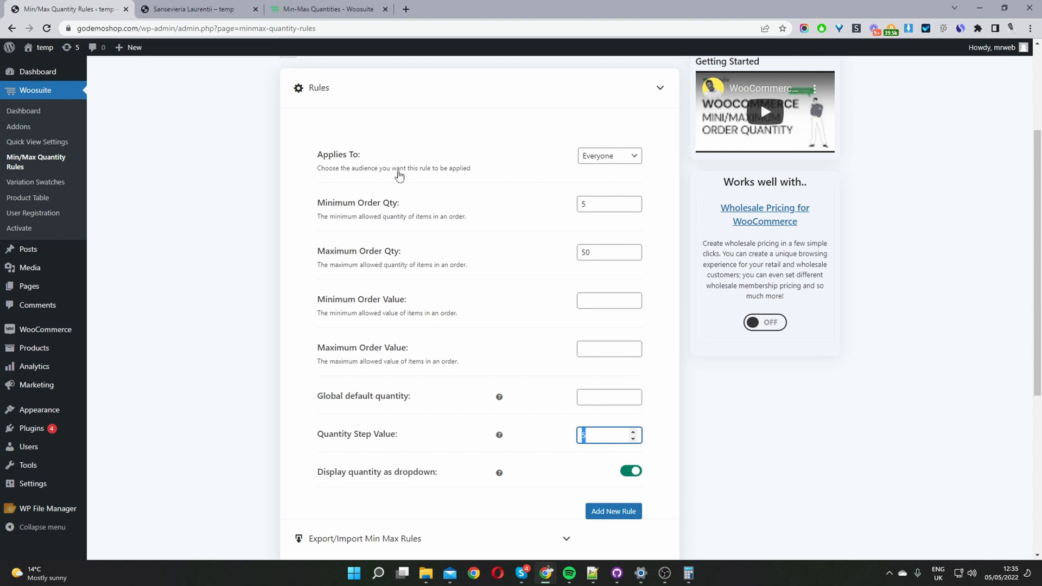
mouse_move(430, 259)
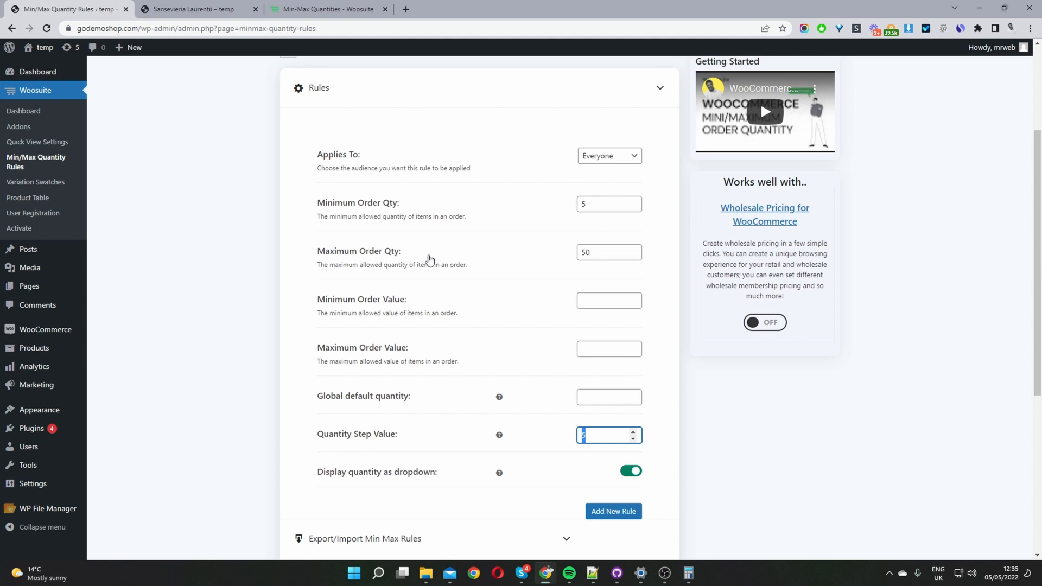
mouse_move(511, 304)
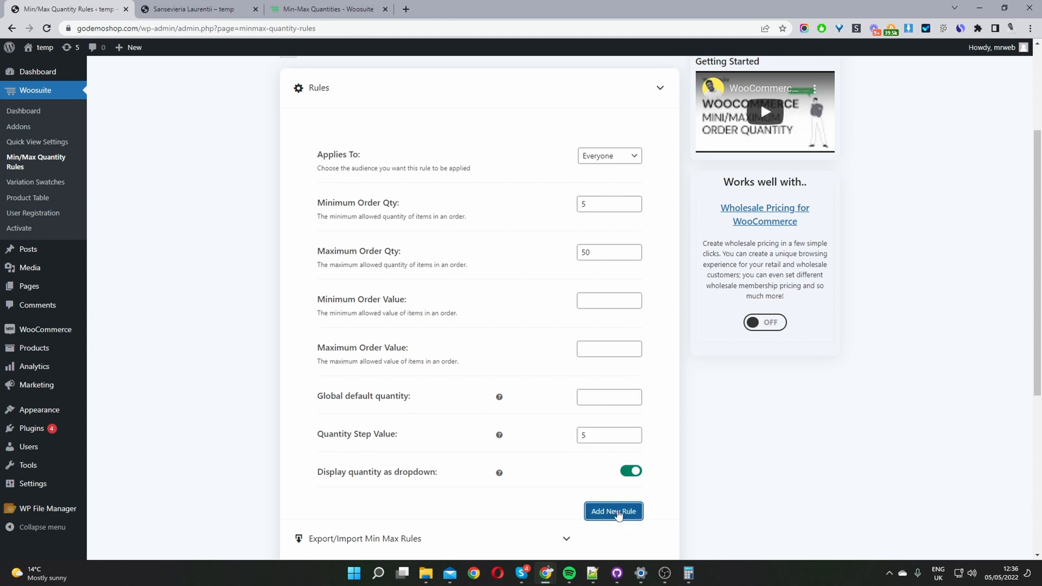
- Add a second rule limited to Specific Roles with the Administrator role
left_click(612, 511)
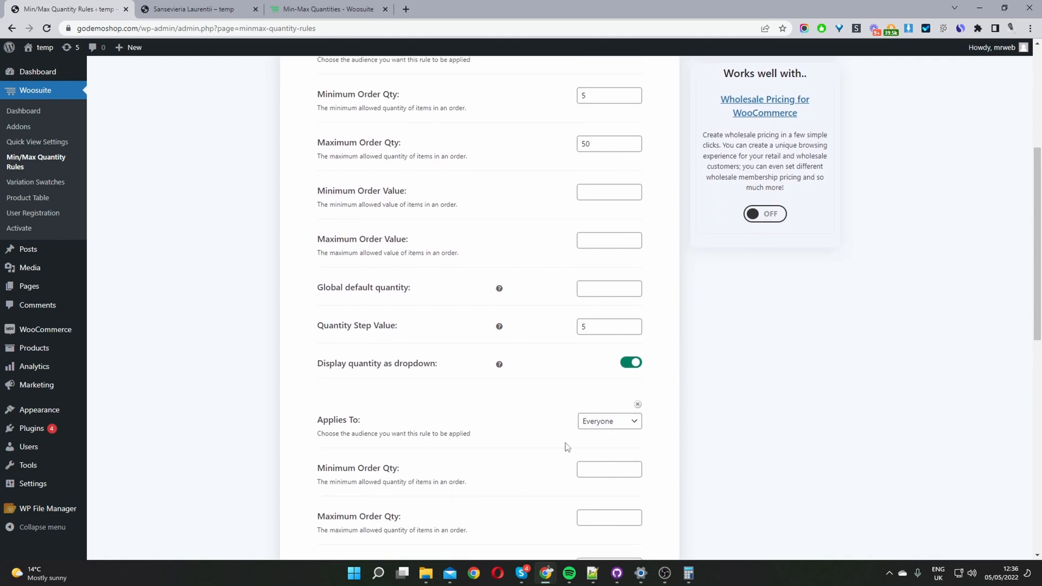
left_click(607, 421)
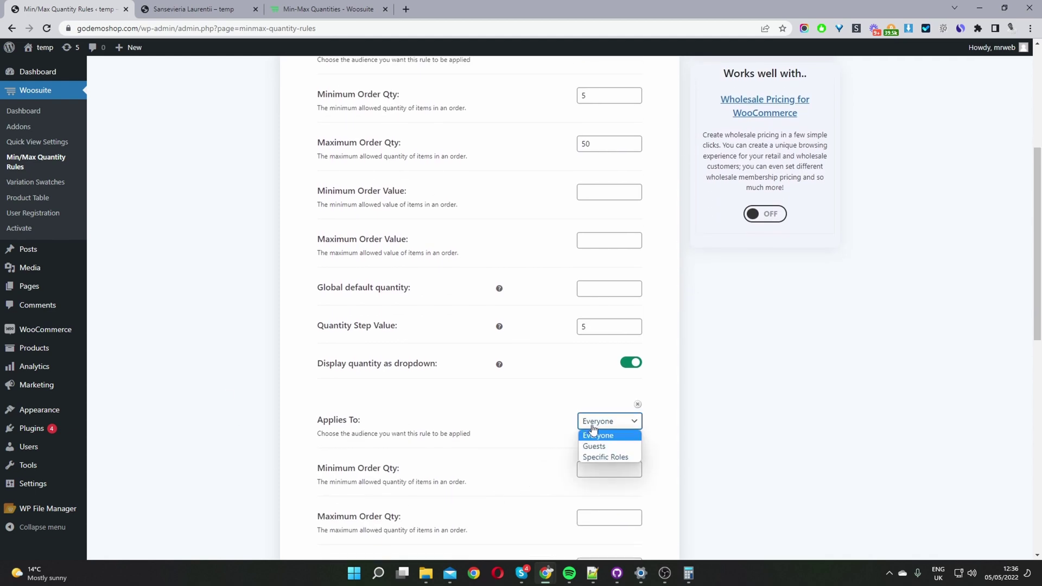
left_click(605, 457)
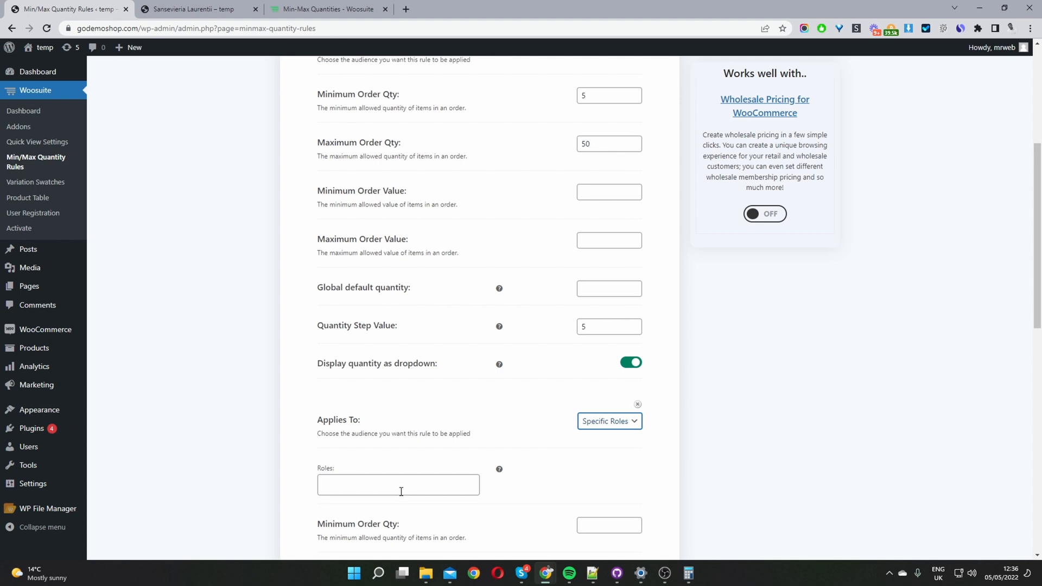
left_click(398, 484)
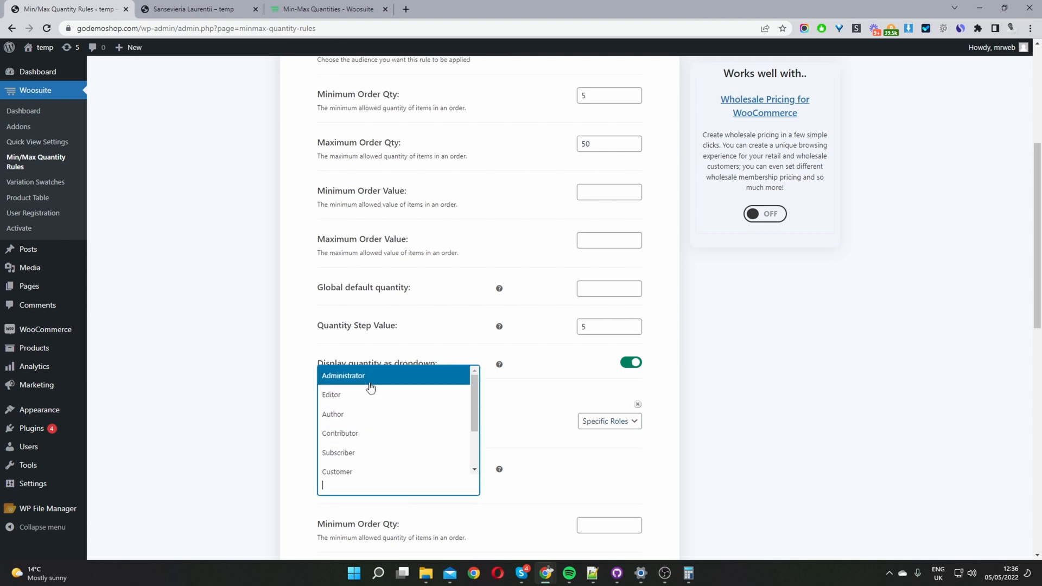
left_click(344, 376)
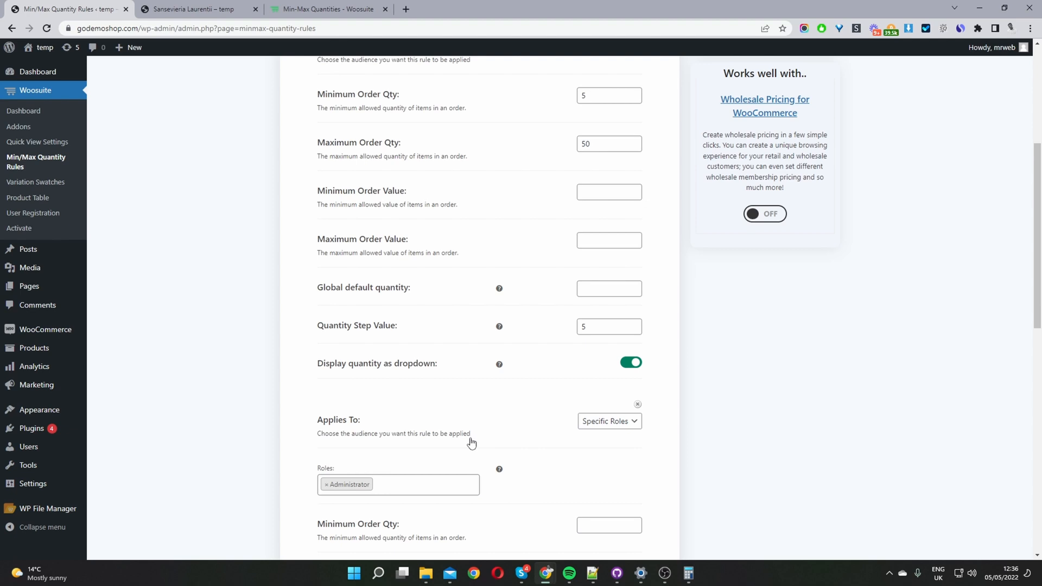
mouse_move(636, 425)
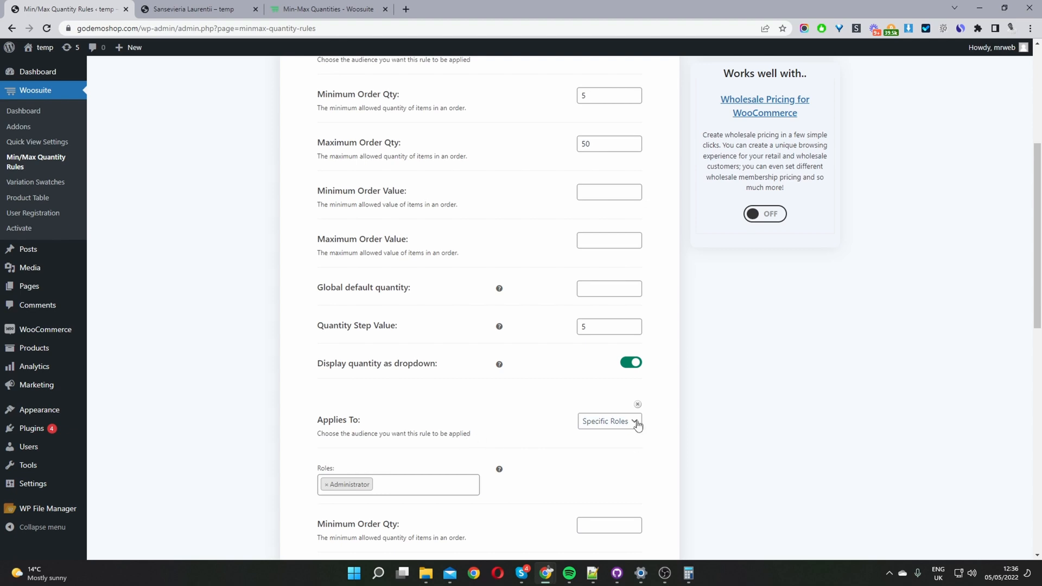
- Remove the Administrator-only rule and save, leaving the everyone rule (min 5, max 50, step 5)
left_click(637, 404)
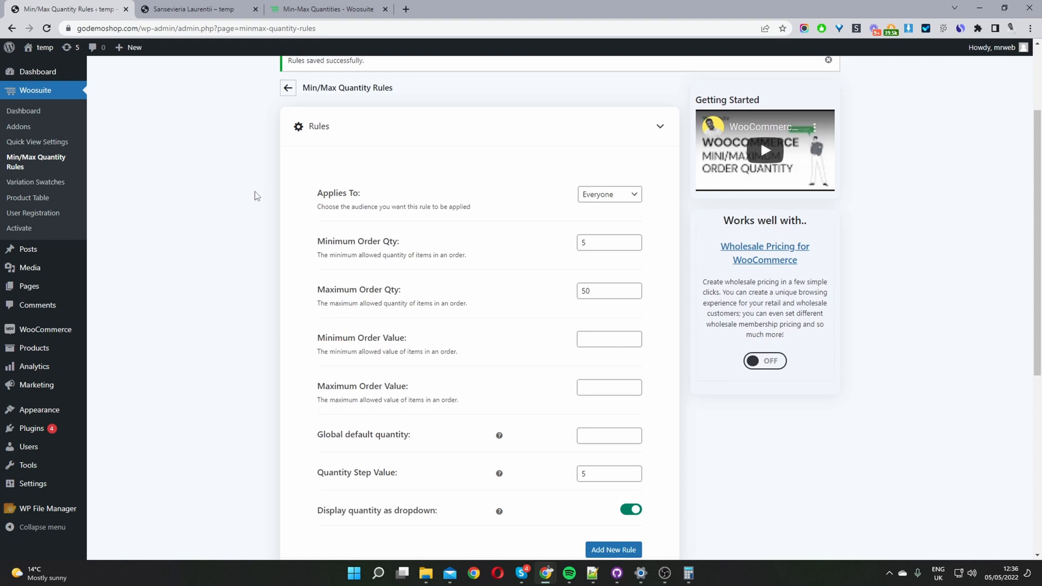
scroll("up", 3)
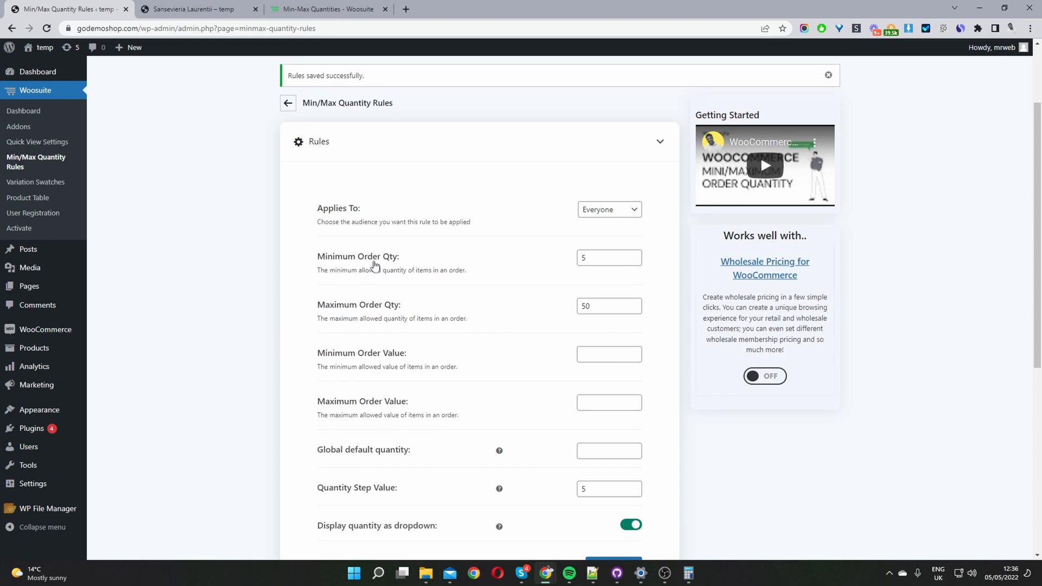
mouse_move(230, 120)
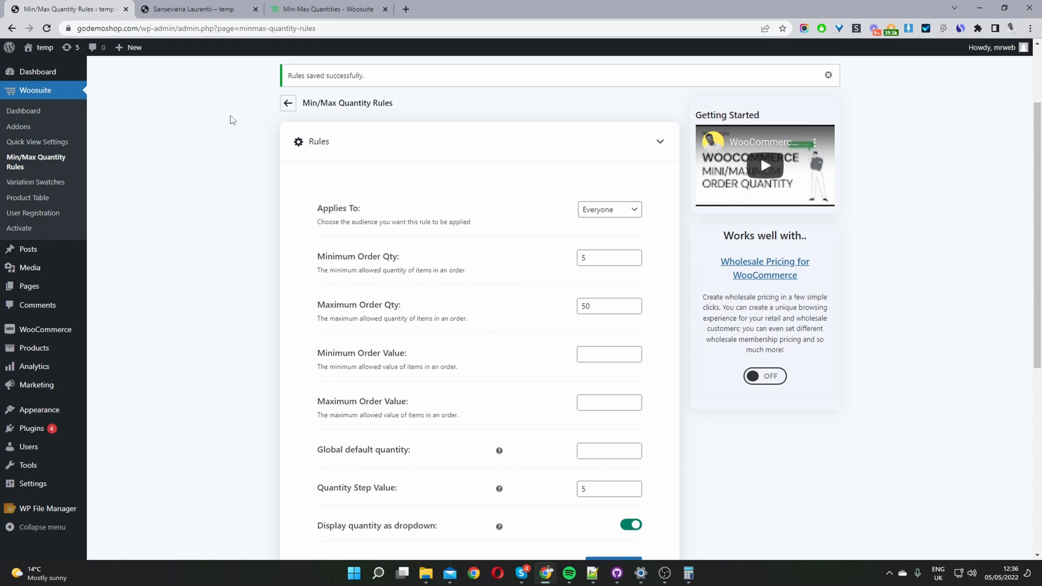
- Open Sansevieria Laurentii for editing and reach its Minimum/Maximum Quantity Rules
left_click(192, 9)
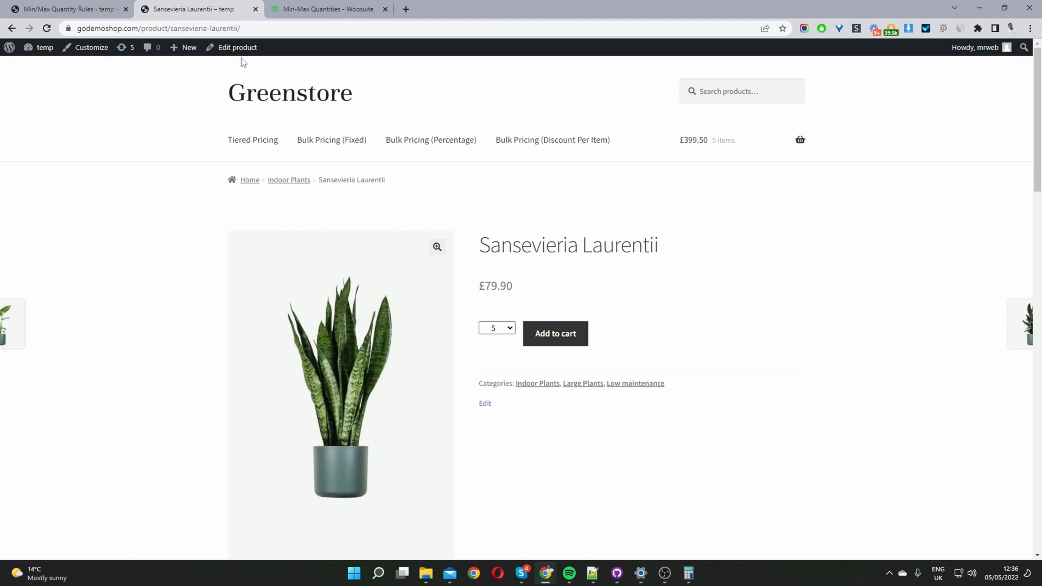
left_click(236, 46)
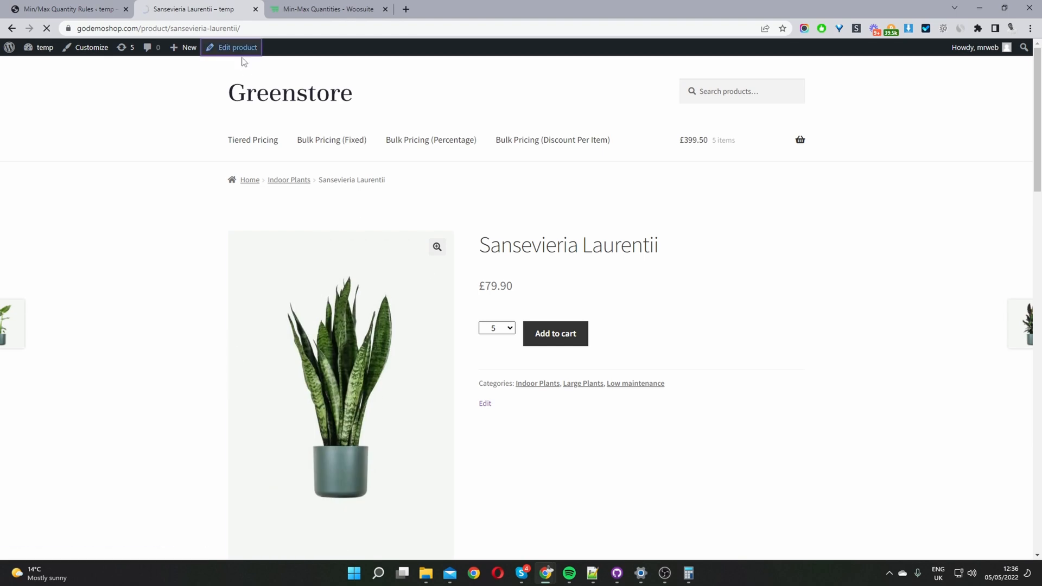
left_click(238, 47)
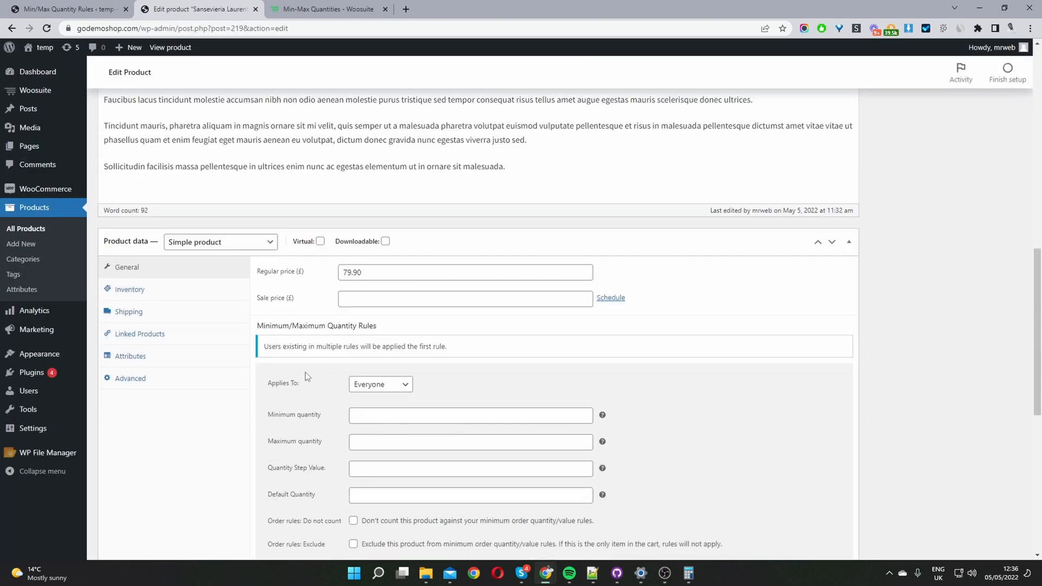
scroll("down", 3)
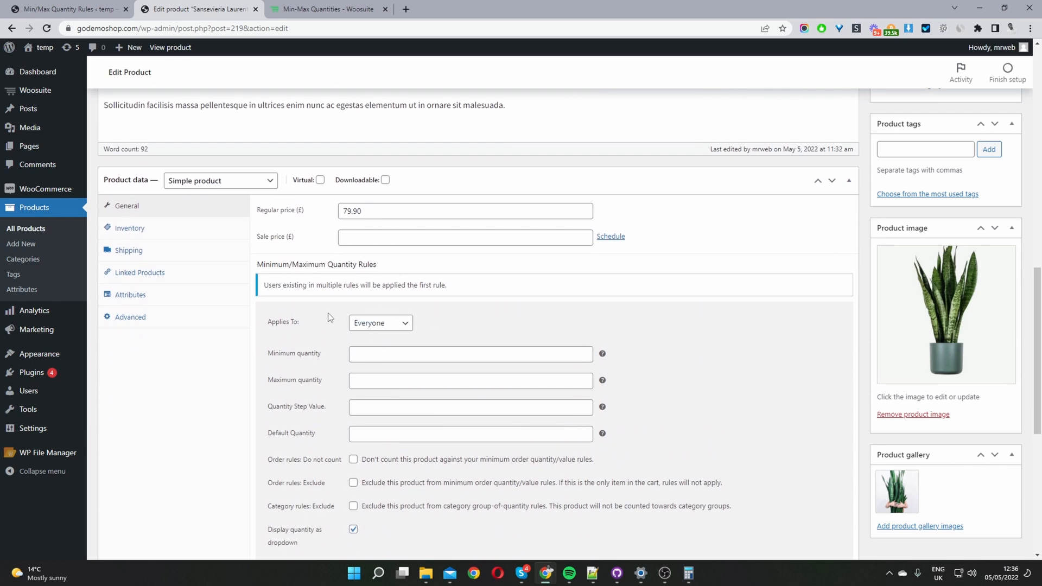
mouse_move(380, 322)
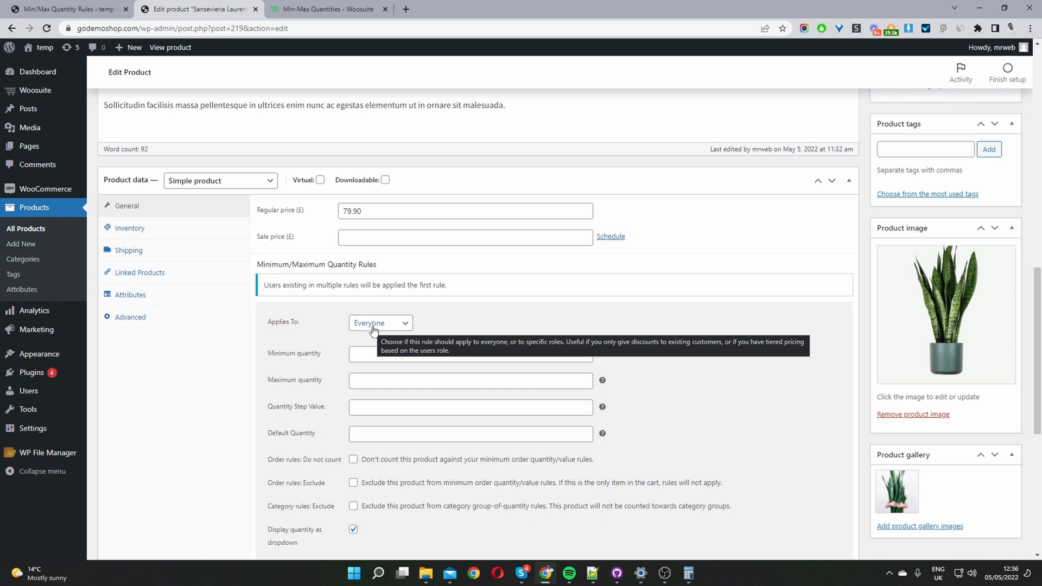
- Set the product's minimum quantity to 10, update it and view the product
left_click(466, 354)
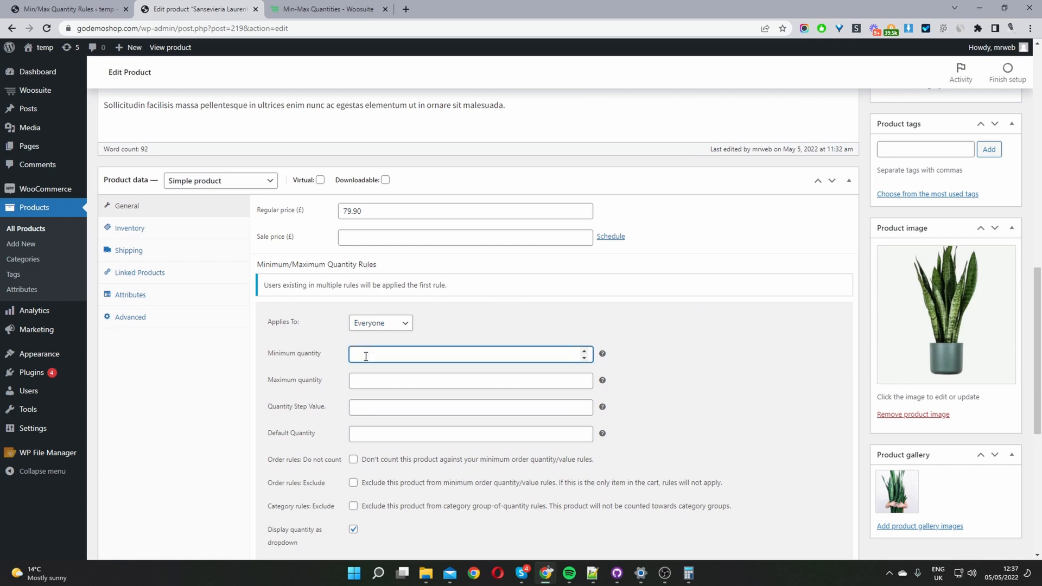
left_click(469, 380)
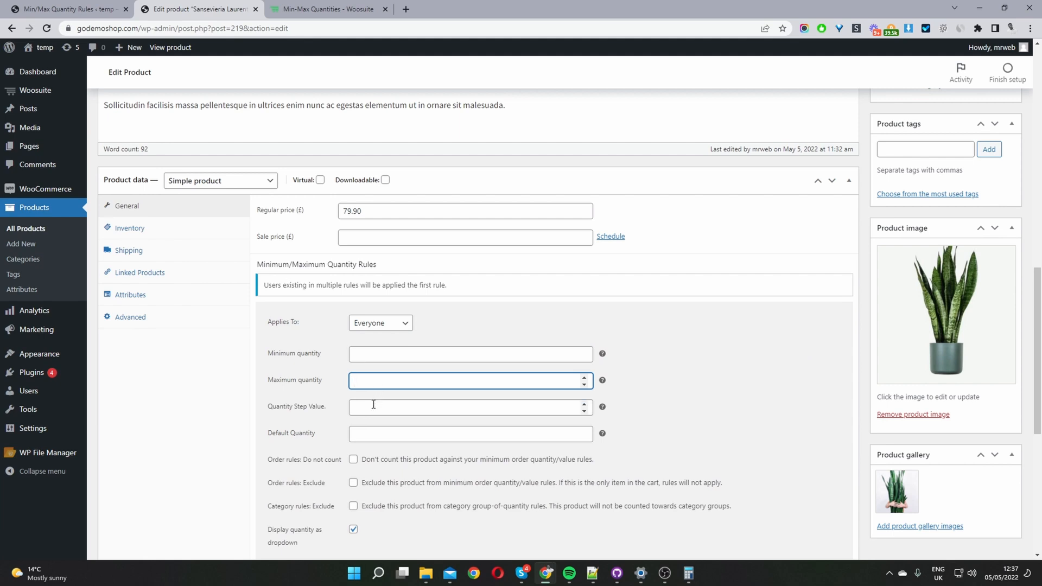
left_click(466, 407)
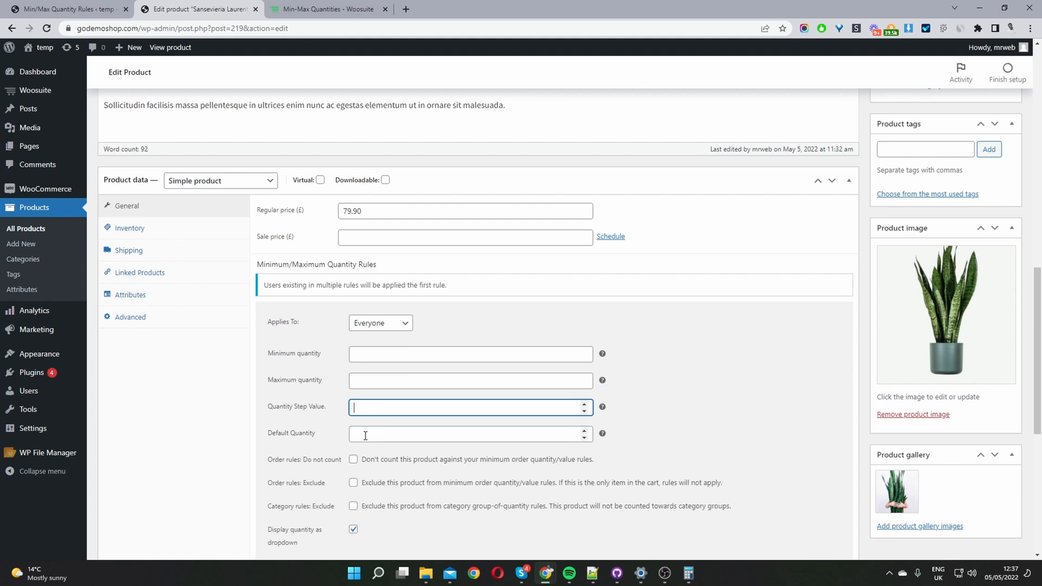
left_click(465, 433)
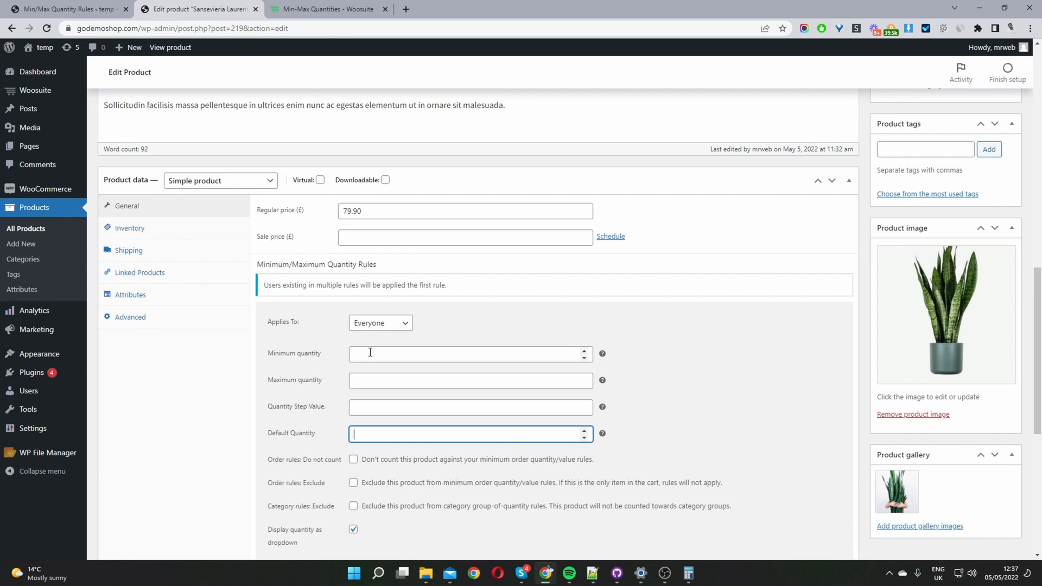
type("1")
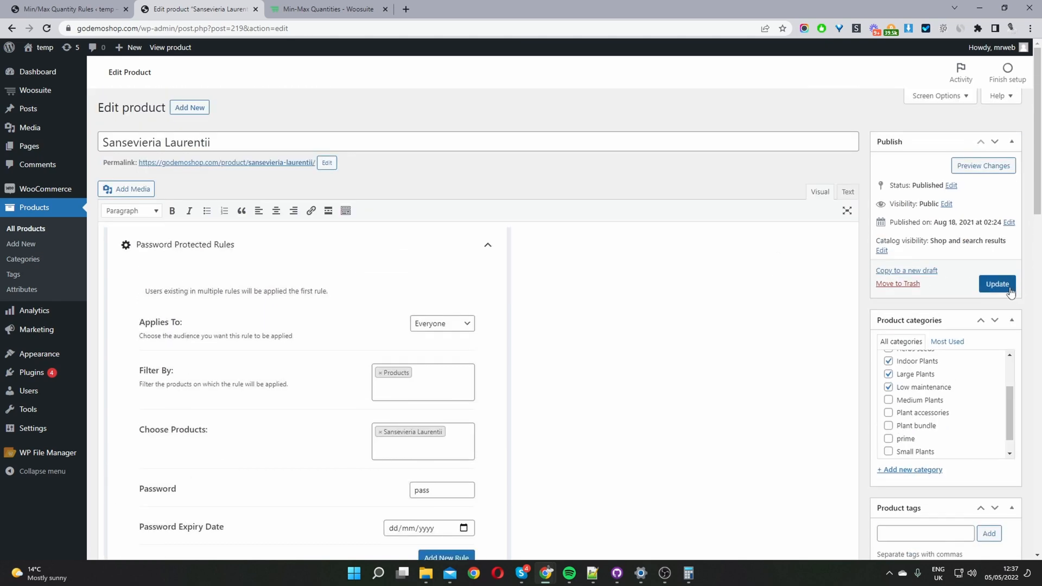
left_click(996, 284)
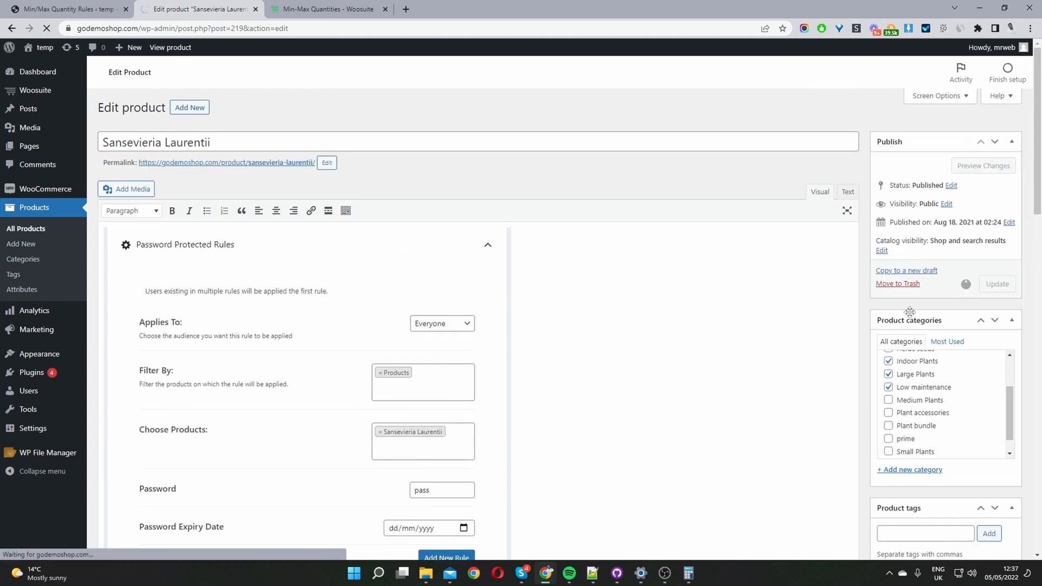
left_click(996, 283)
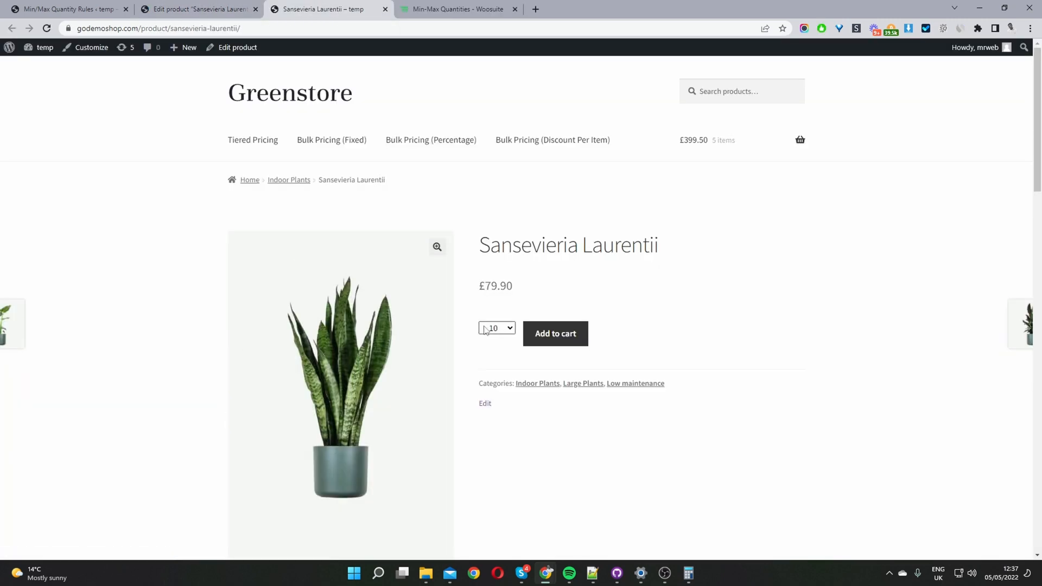
mouse_move(490, 335)
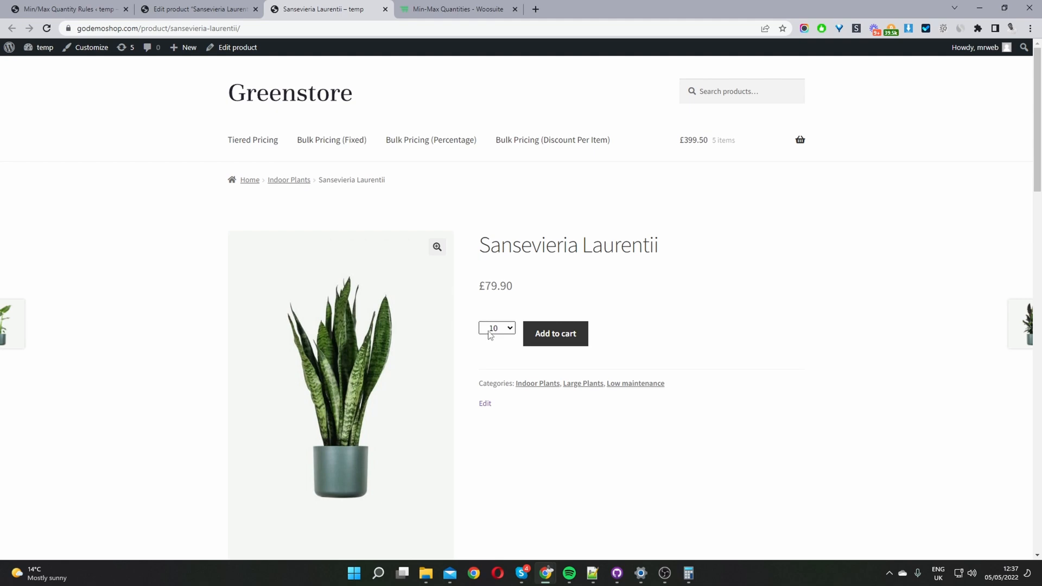
- Confirm the storefront quantity starts at 10 and return to the product editor
left_click(496, 328)
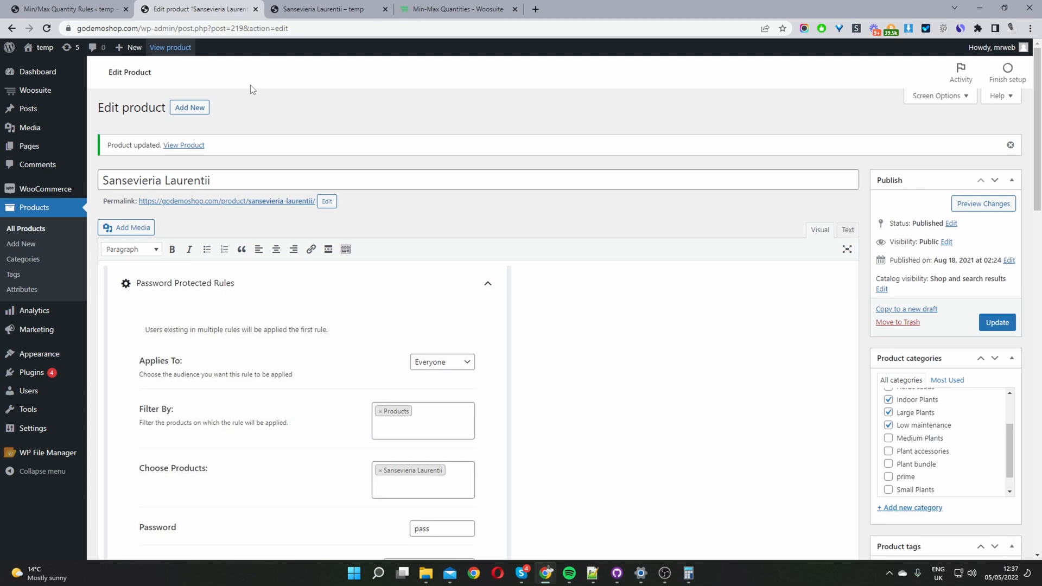
- Set the product's Quantity Step Value to 10 and update it
scroll("down", 3)
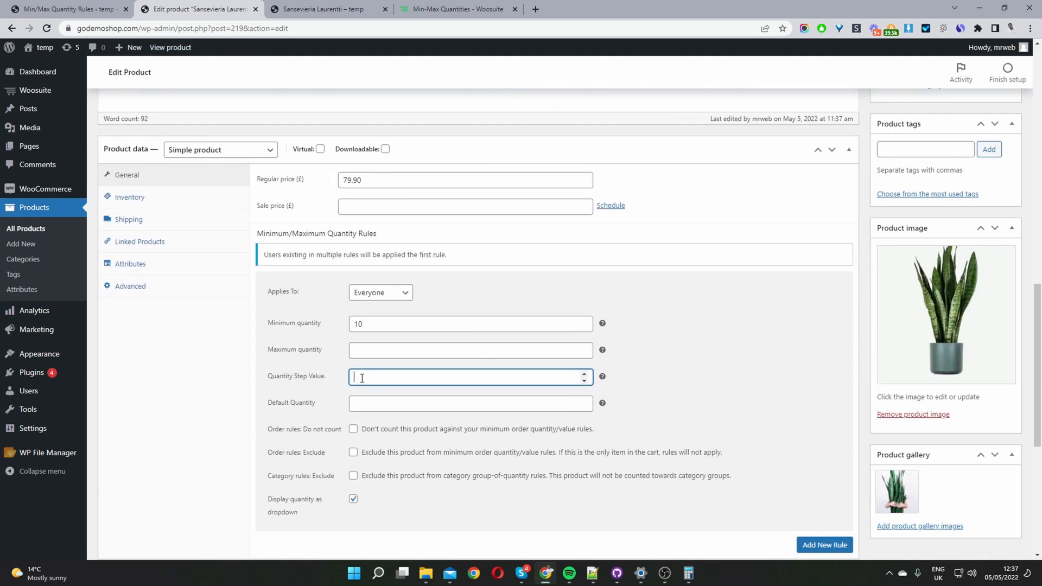
type("10")
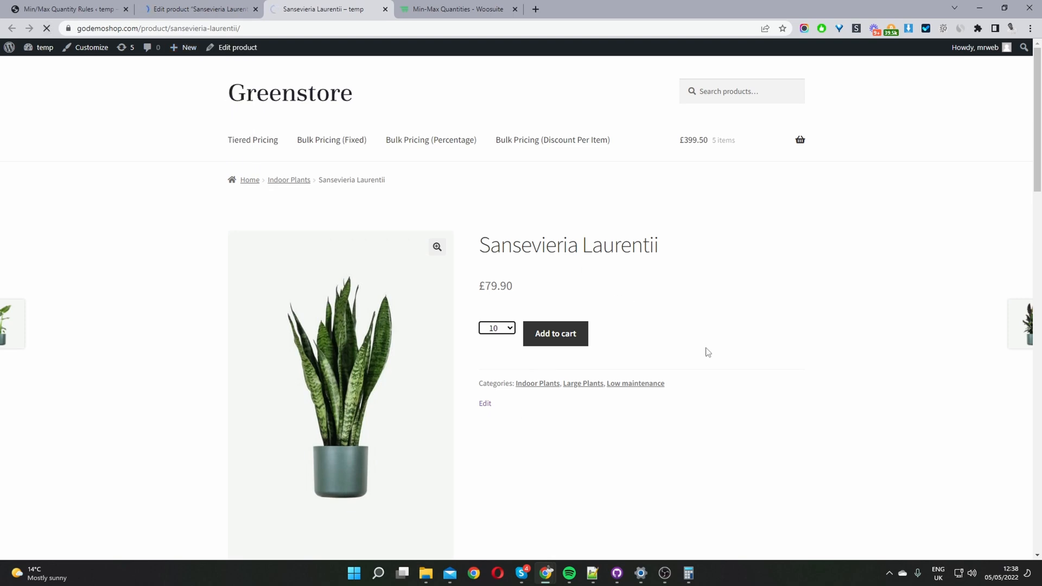
- Show the quantity choices 10, 20, 30, 40, 50 in the storefront dropdown
left_click(496, 327)
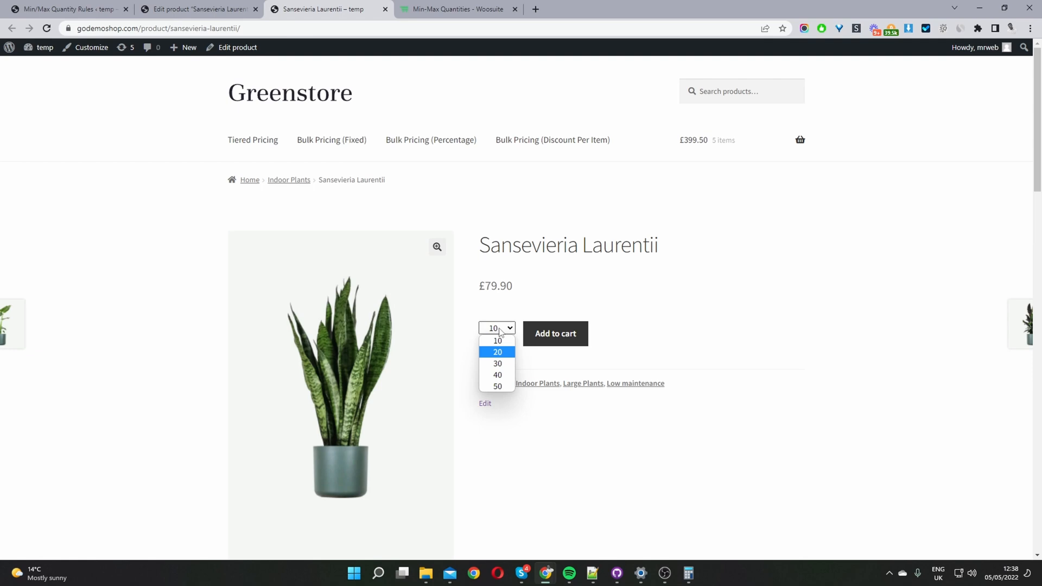
mouse_move(573, 312)
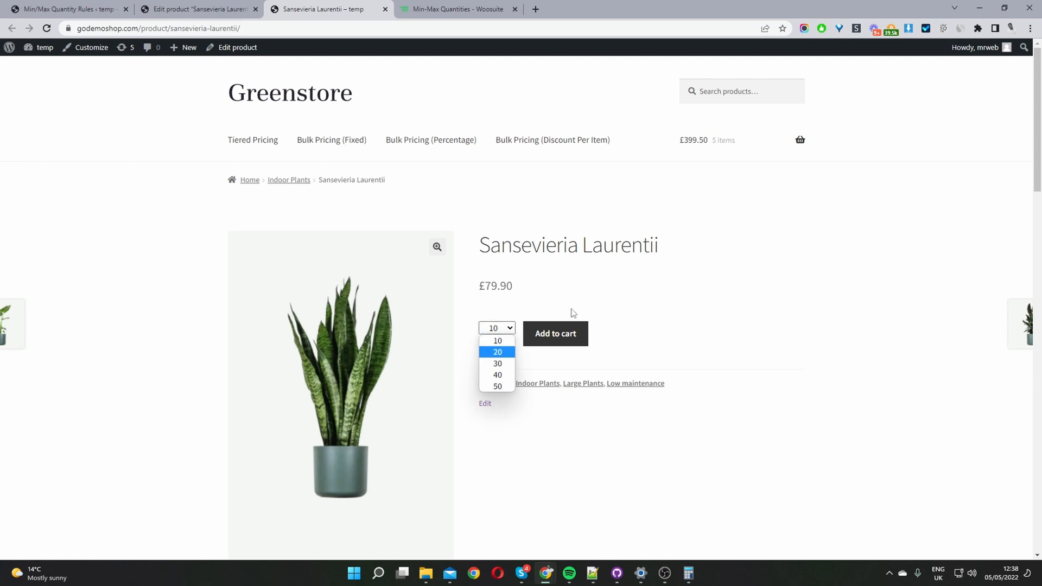